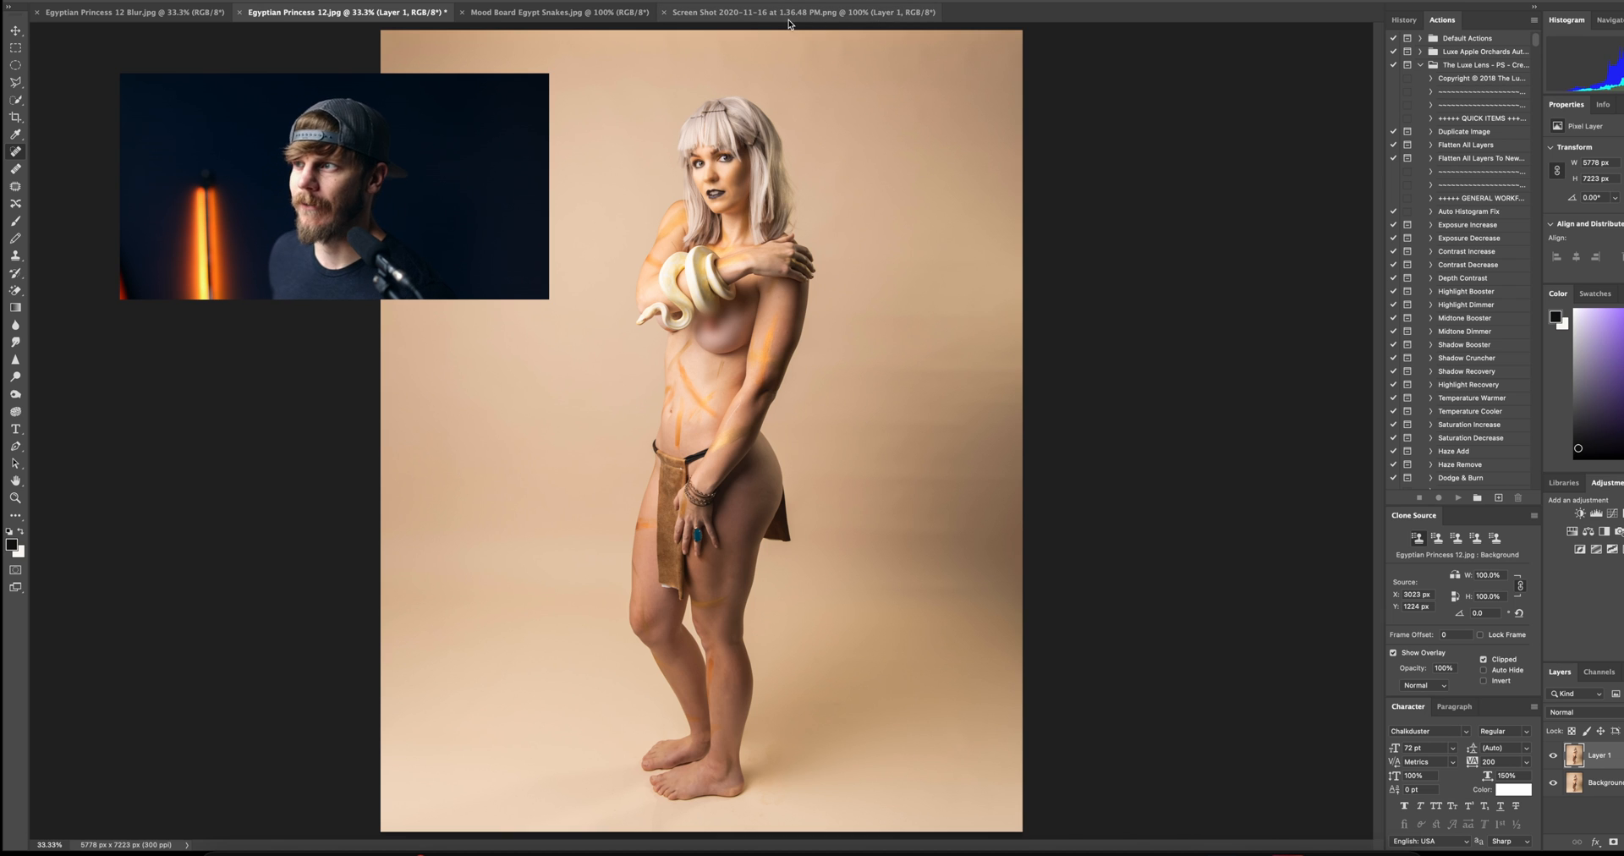
Review the hieroglyph wall and blurred composite, then copy the wall into Egyptian Princess 12
left_click(793, 14)
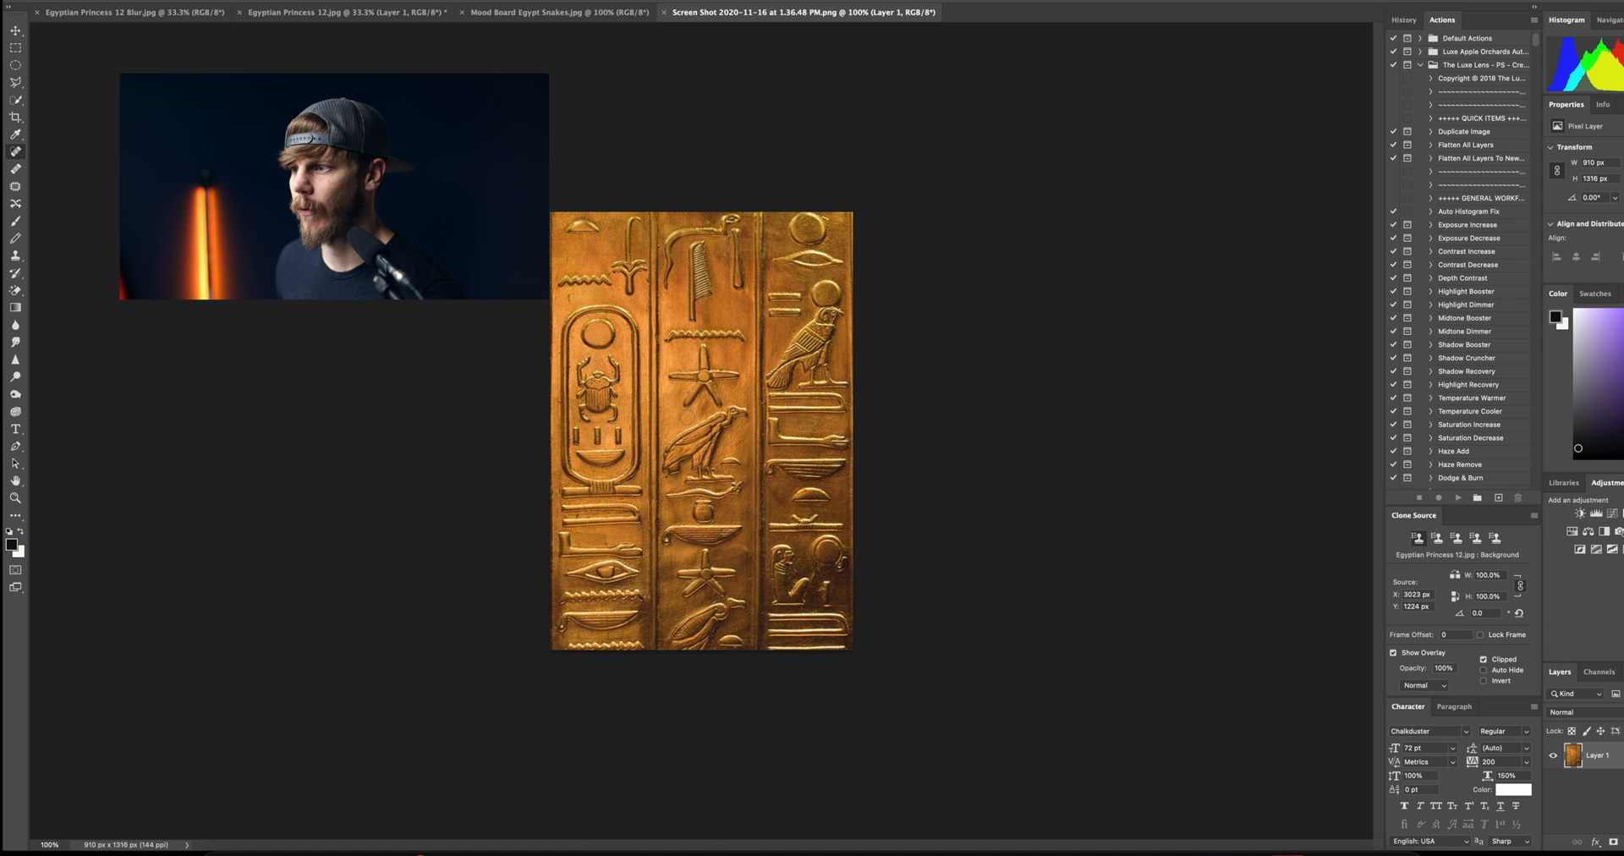
left_click(565, 17)
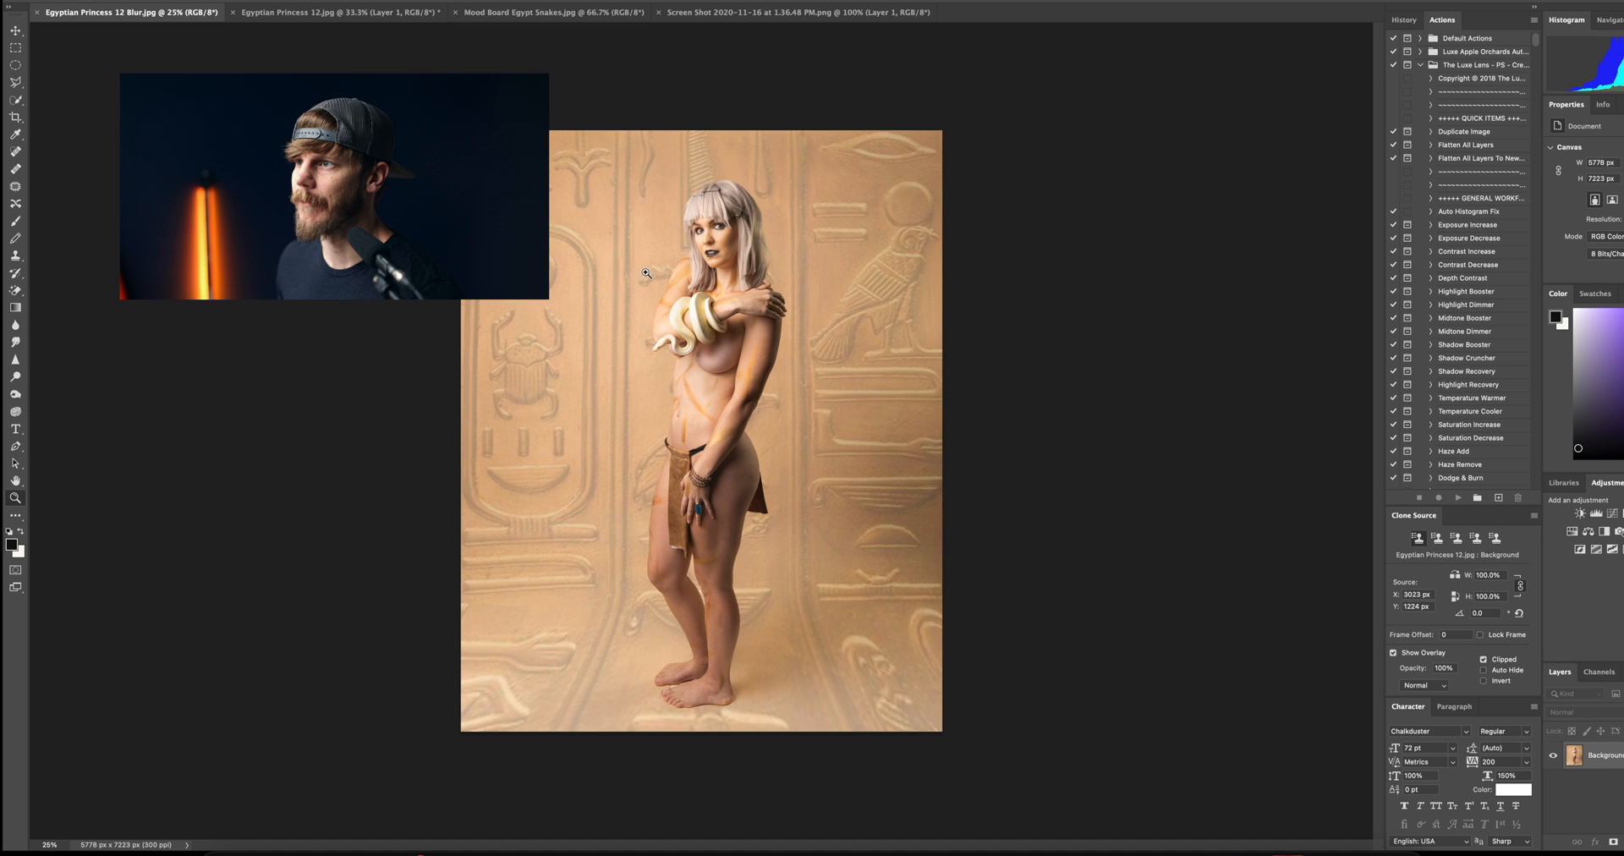
left_click(329, 19)
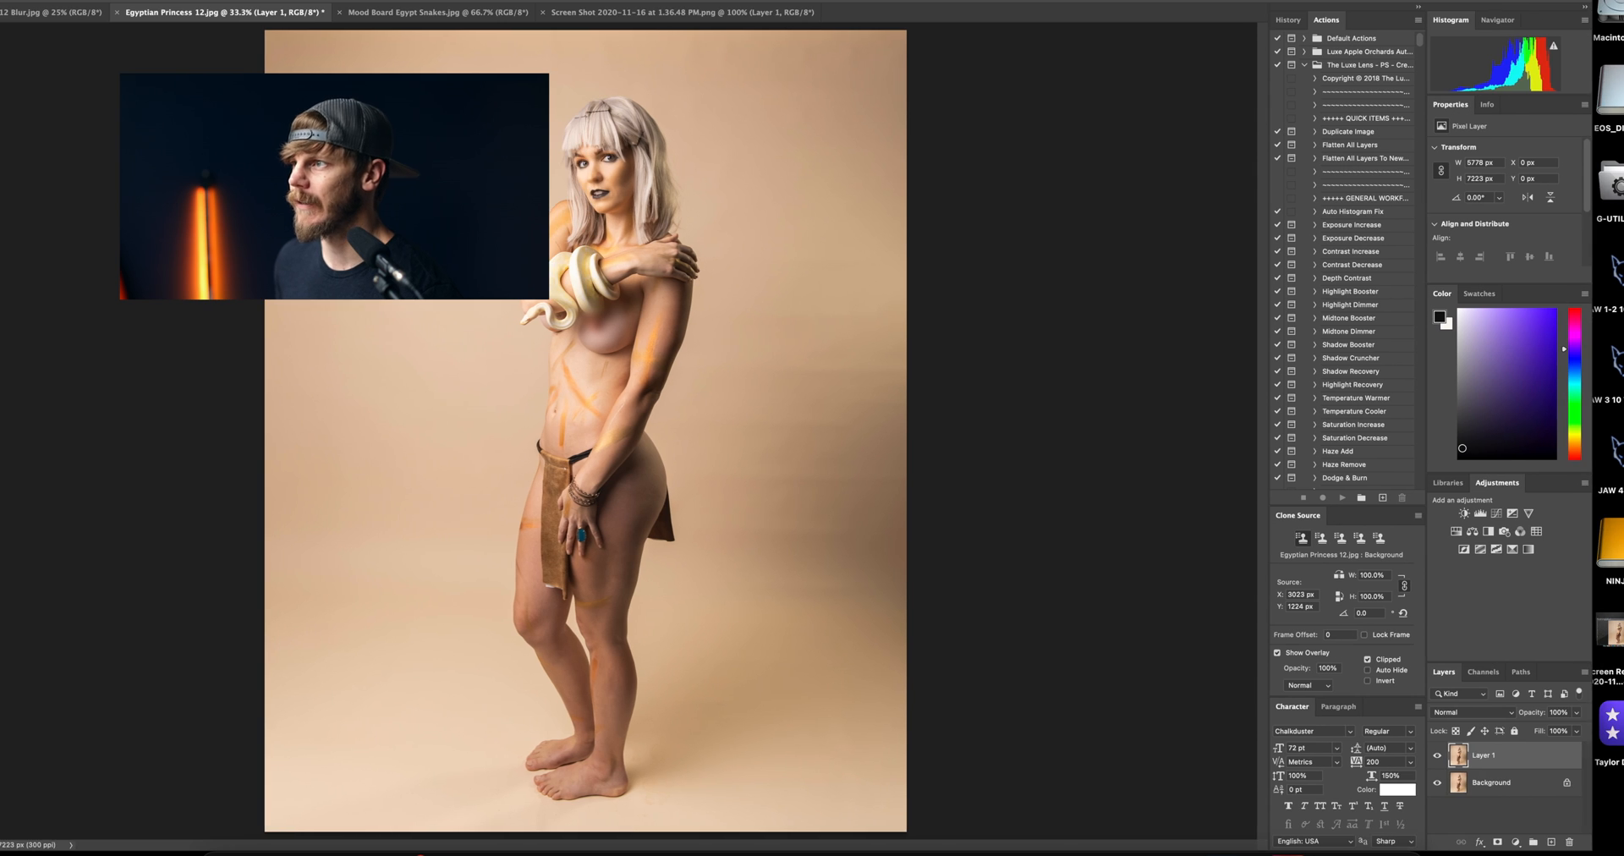
left_click(681, 17)
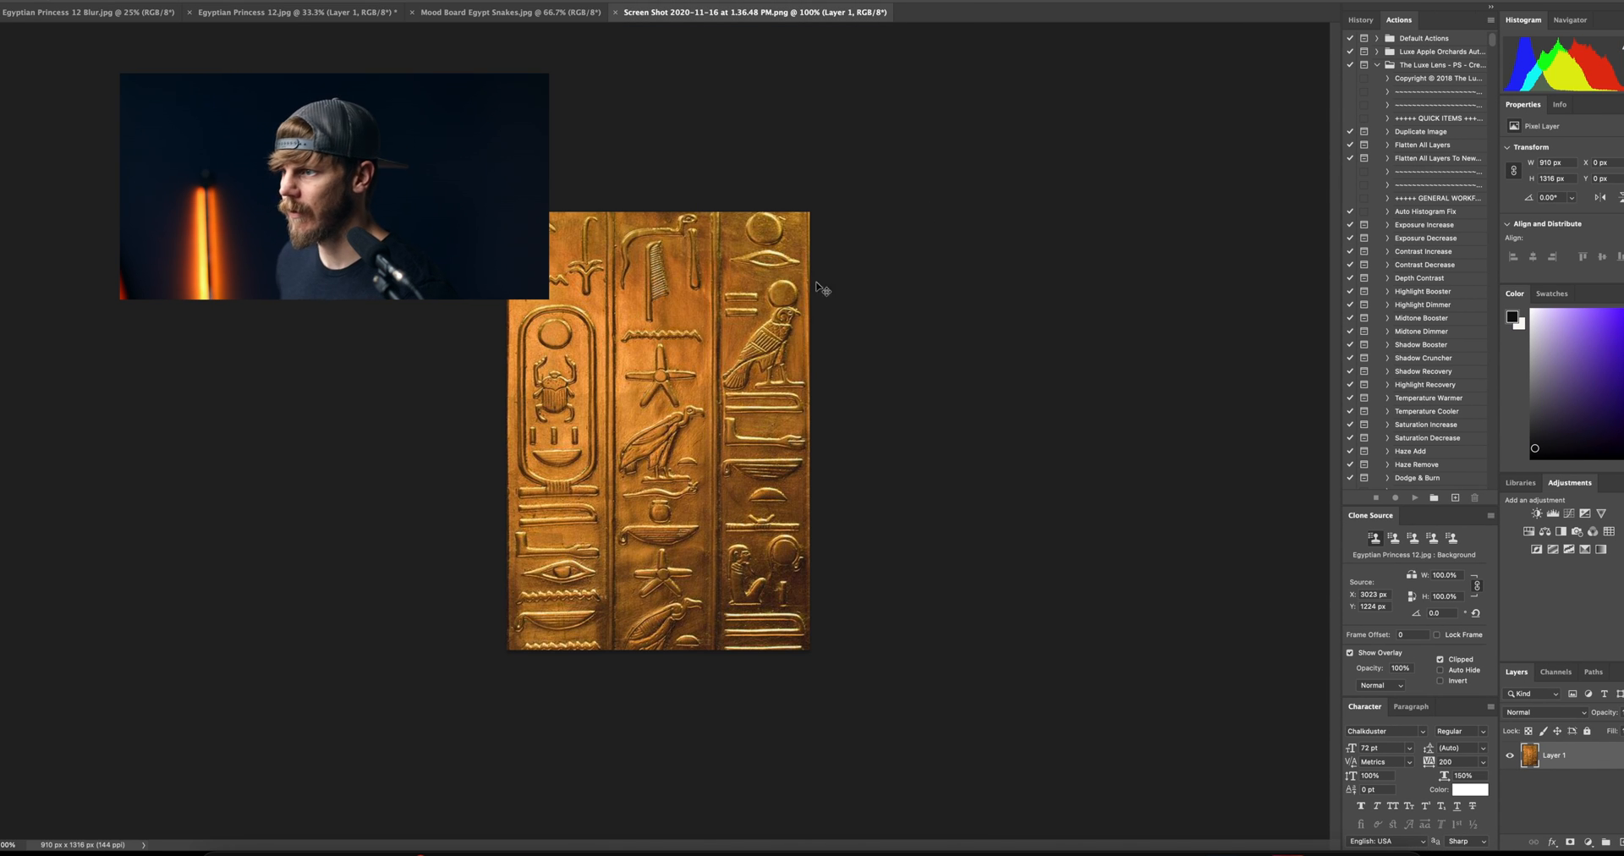
left_click(279, 20)
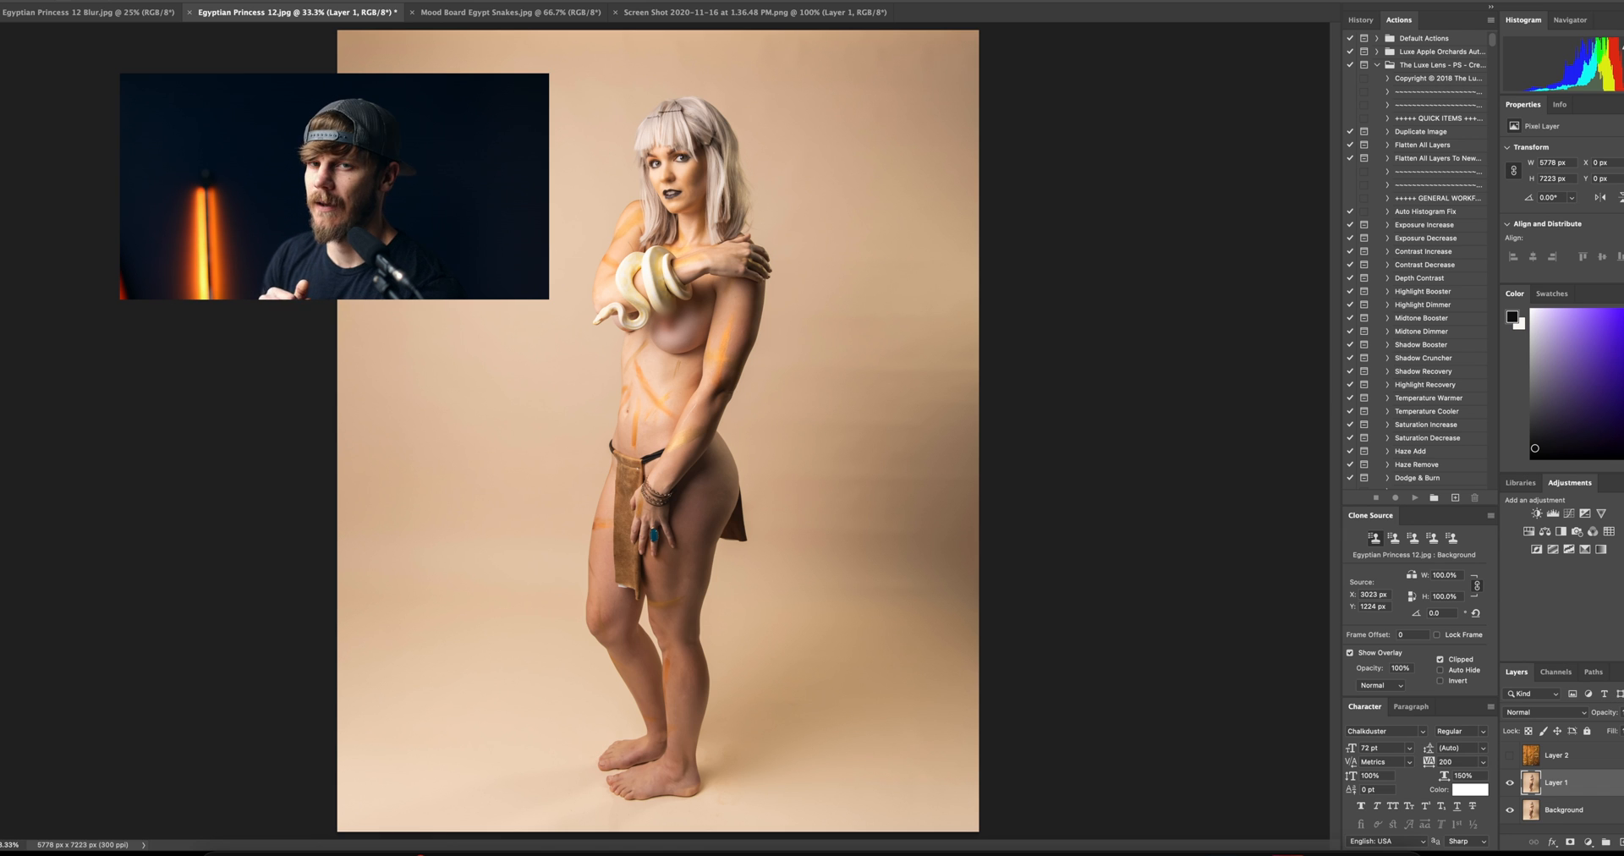
Select the princess and snake from the studio backdrop and zoom to check the selection edge
left_click(485, 10)
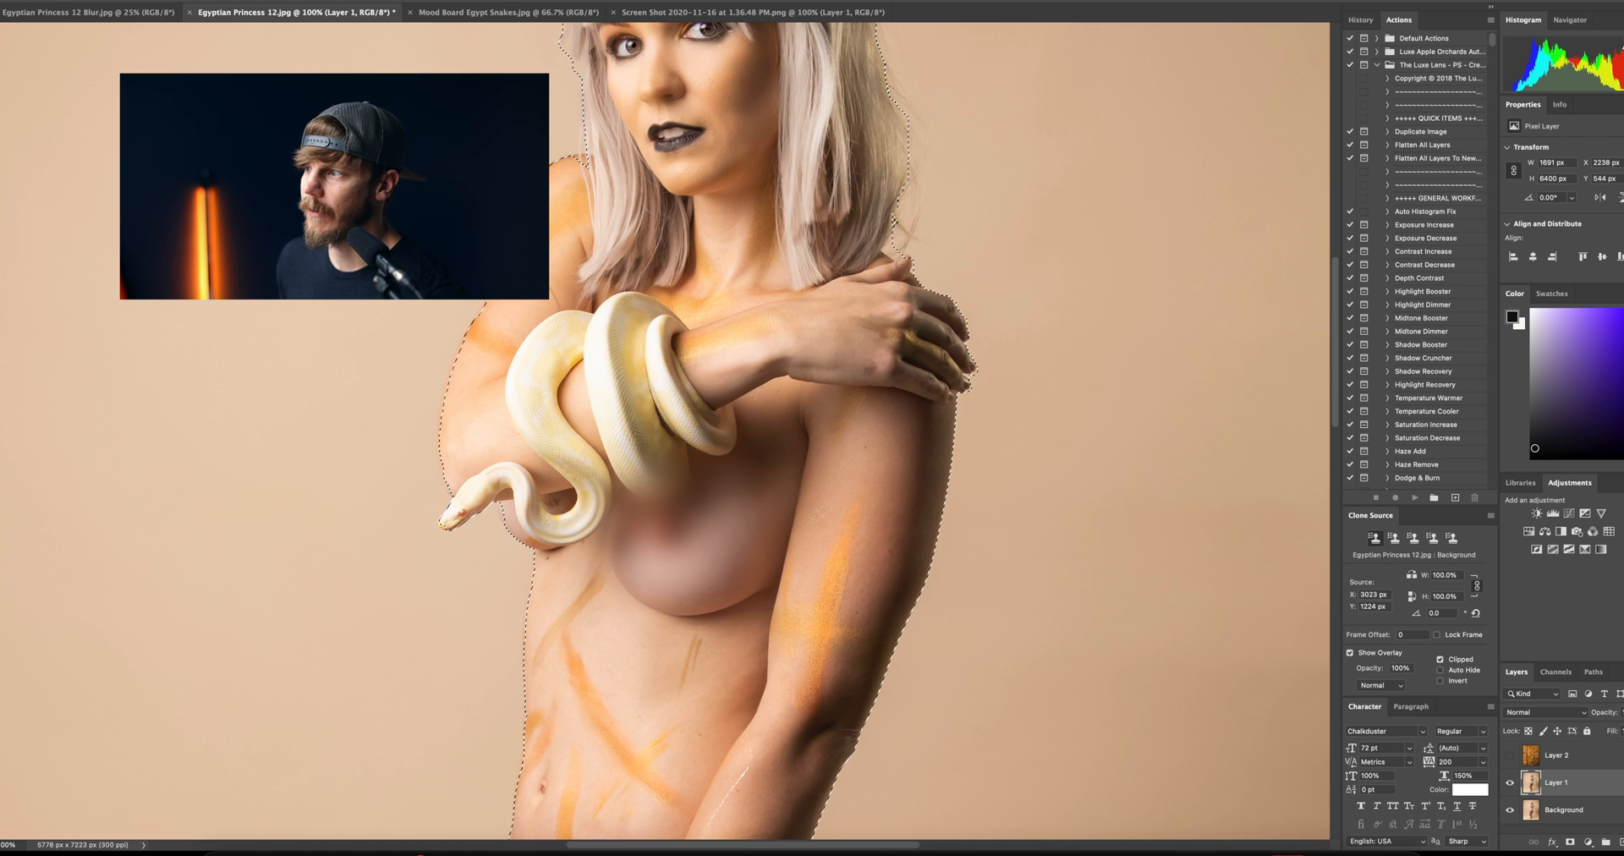
scroll("down", 3)
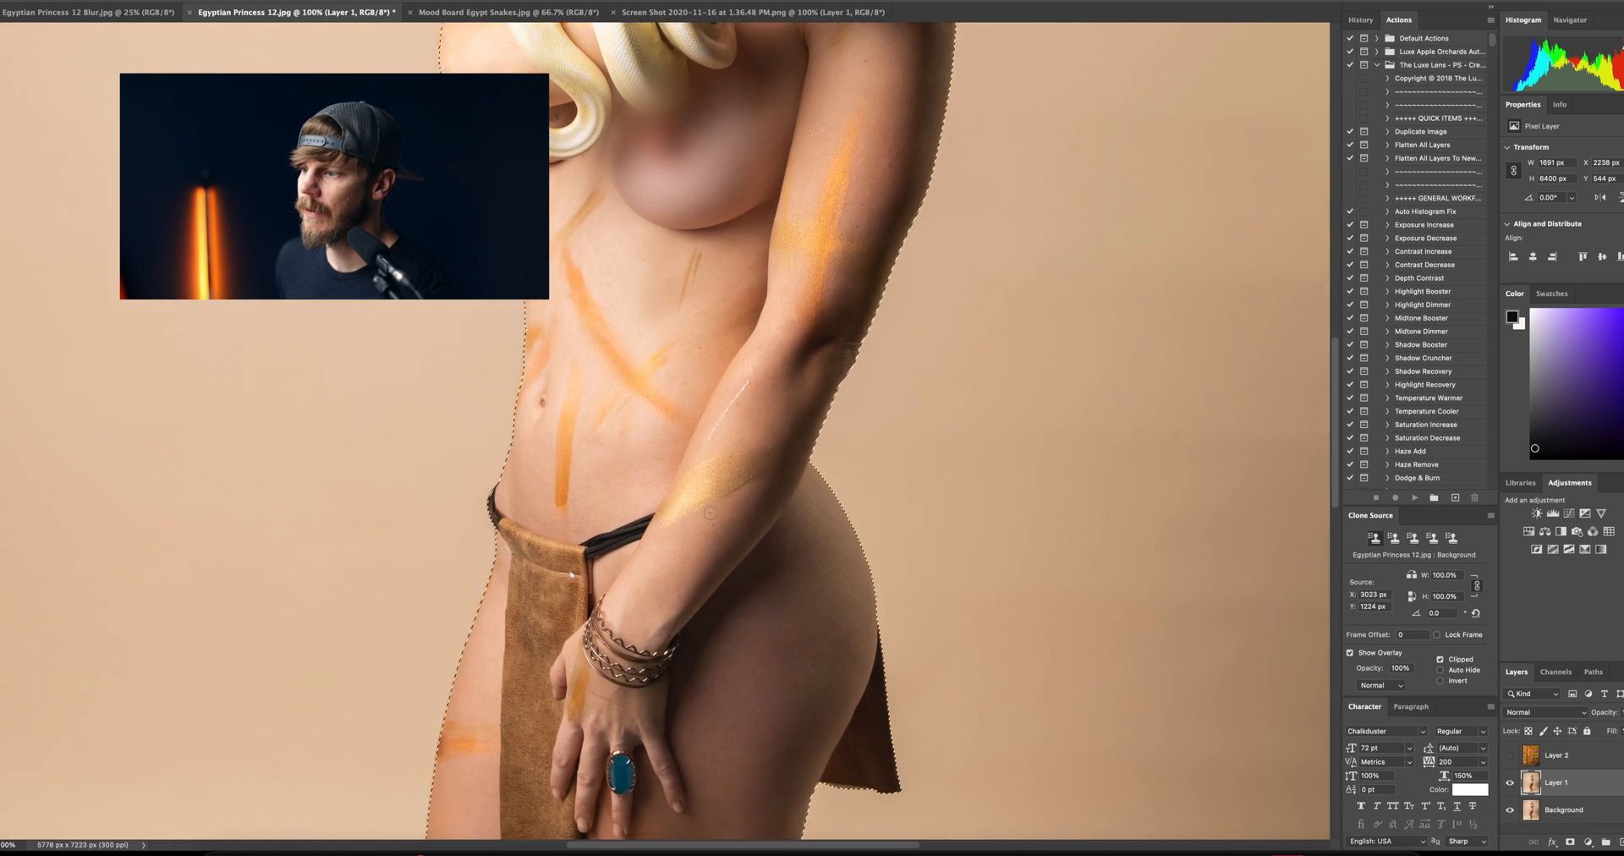
scroll("down", 3)
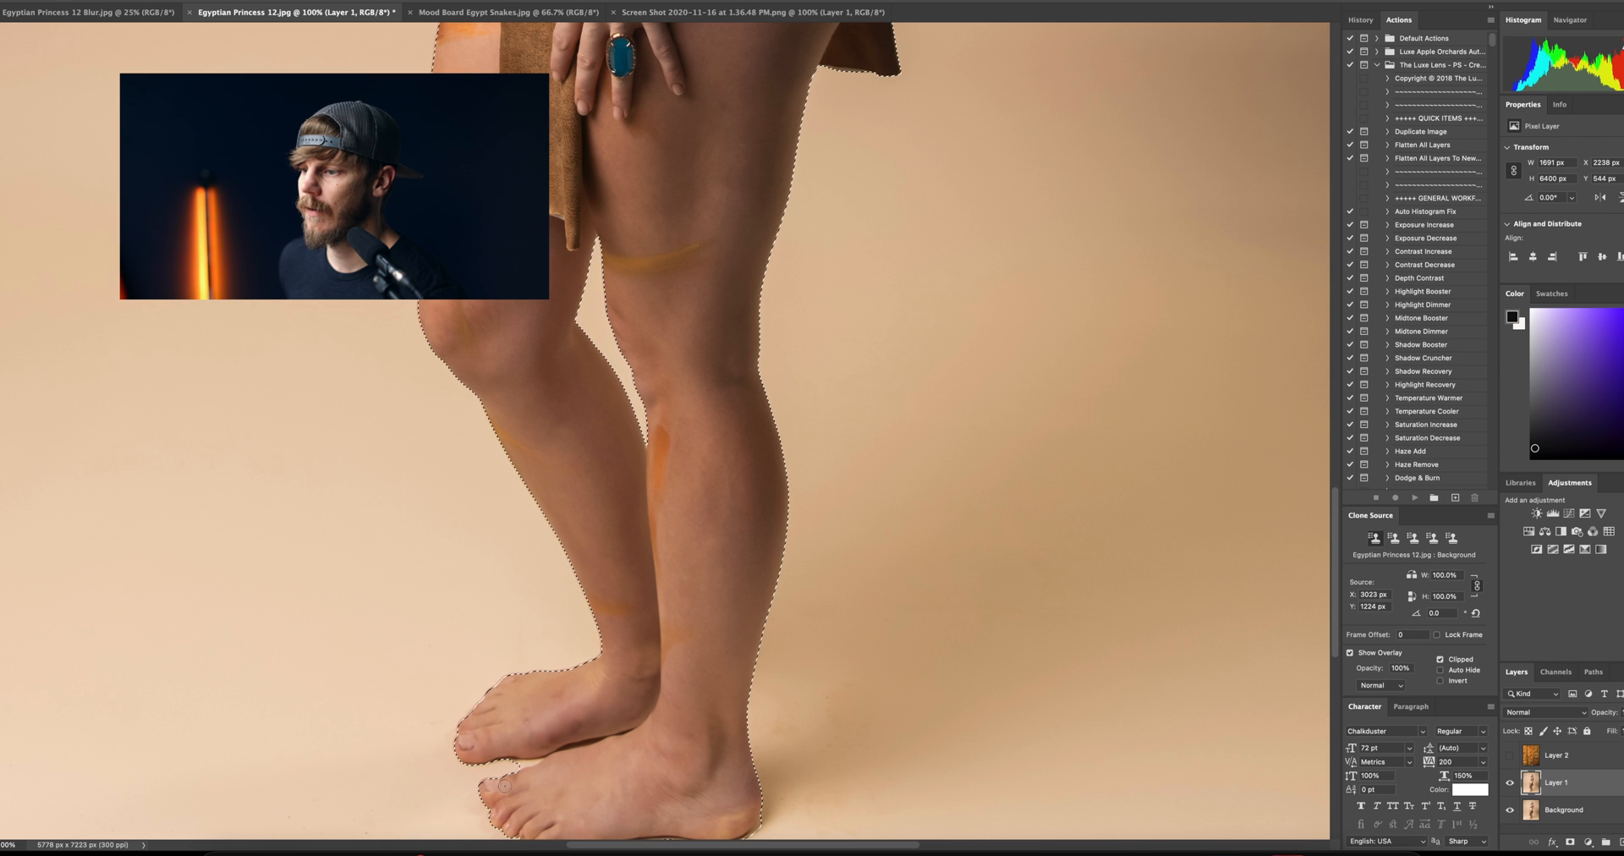
scroll("down", 3)
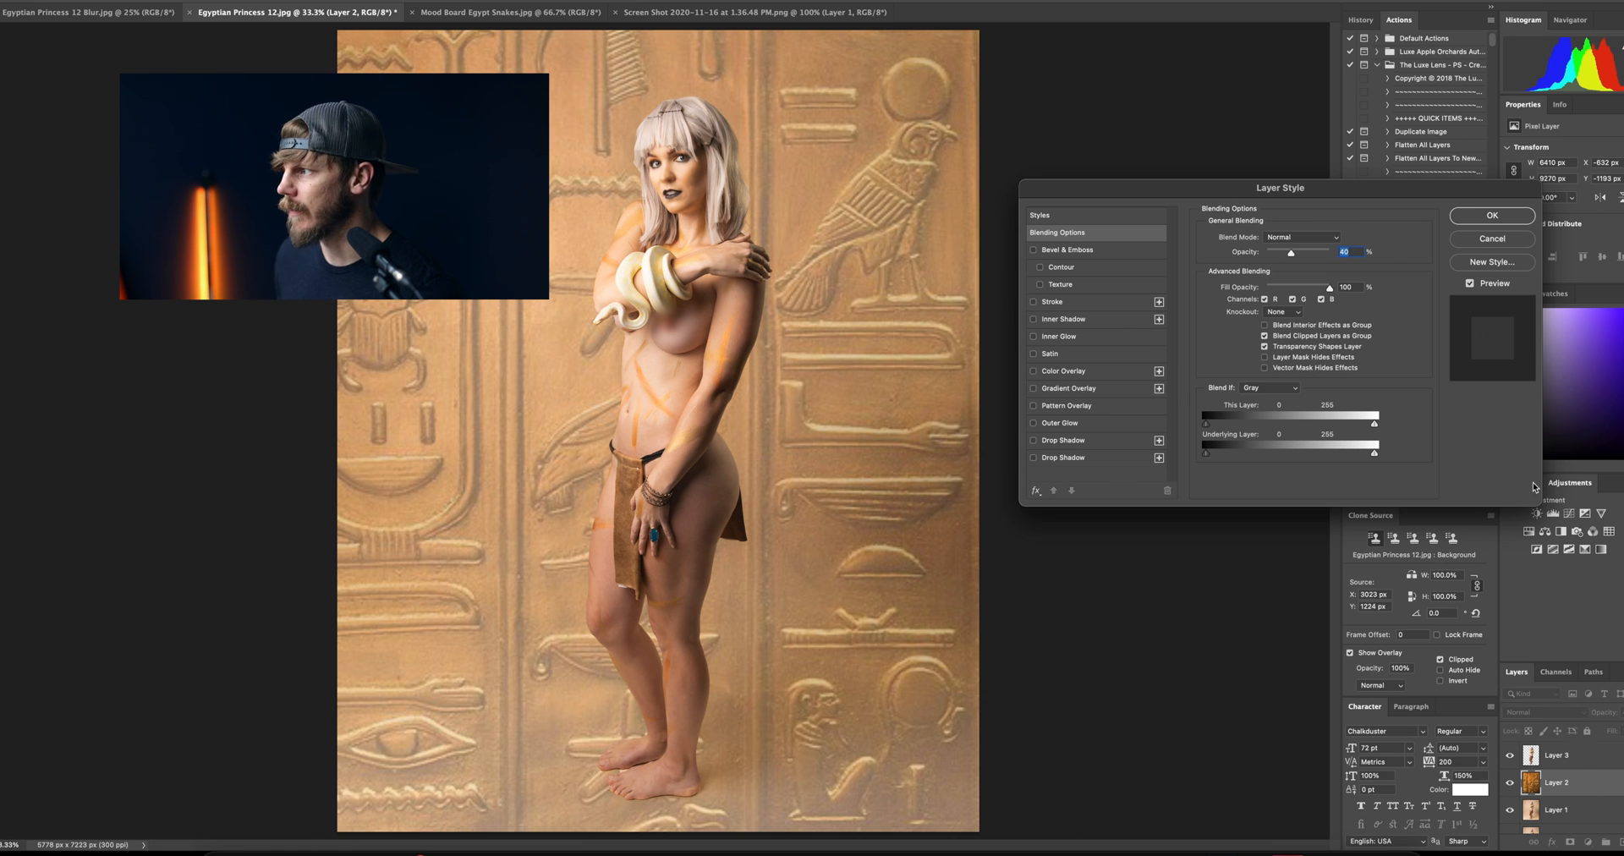
Close Layer Style and lower the wall's Camera Raw Clarity to about -47
left_click(1492, 239)
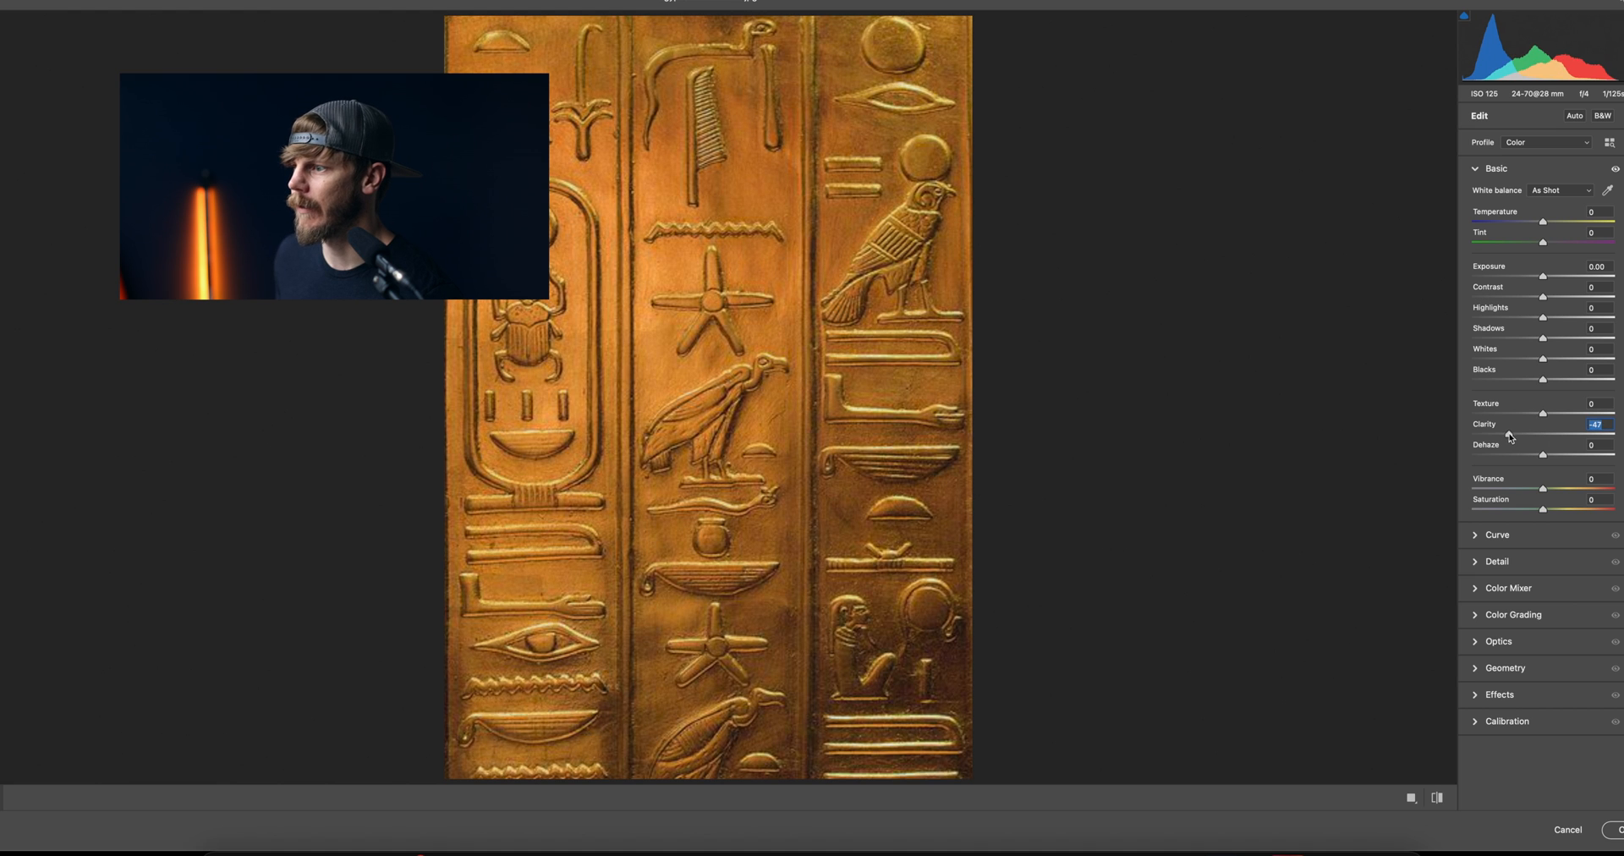
left_click_drag(1517, 433, 1575, 433)
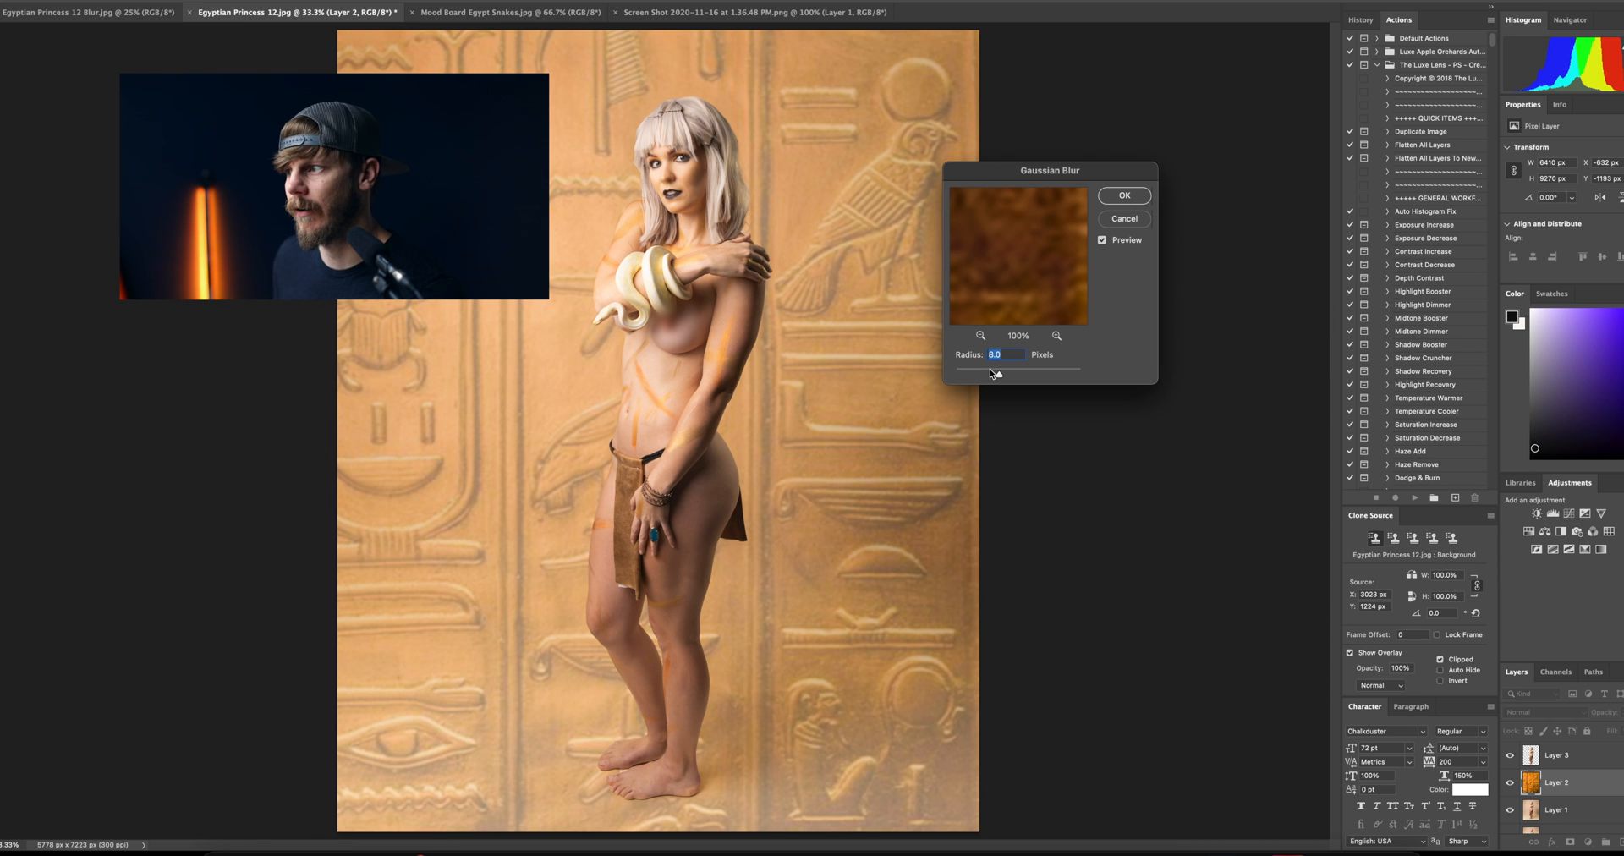
Strengthen and apply the Gaussian blur on the wall, then zoom to paint the mask edges
left_click_drag(1012, 369, 988, 368)
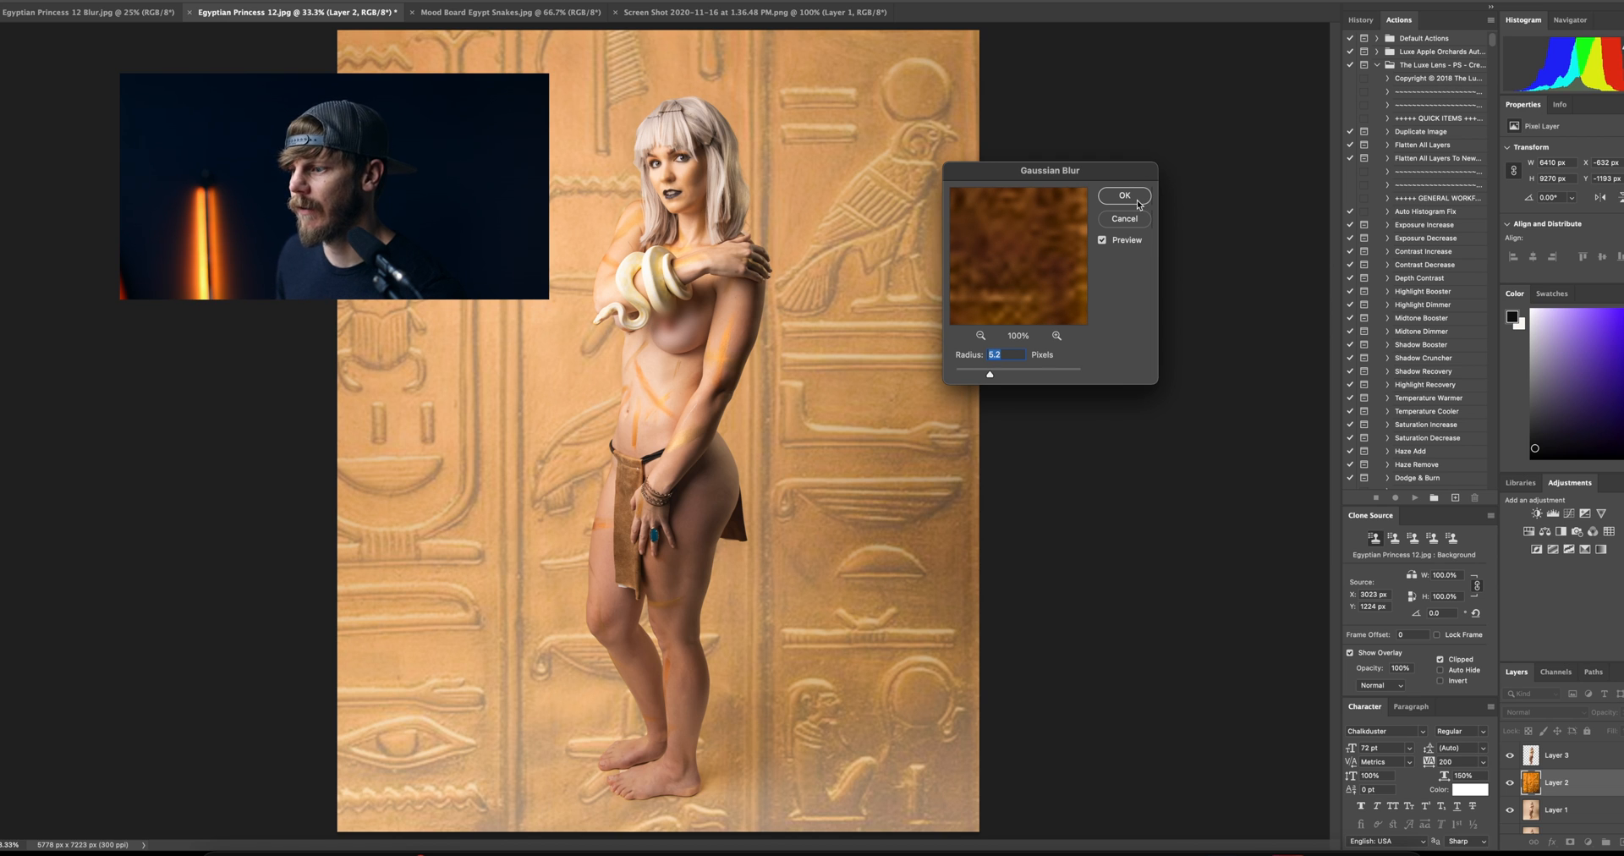
left_click(1124, 196)
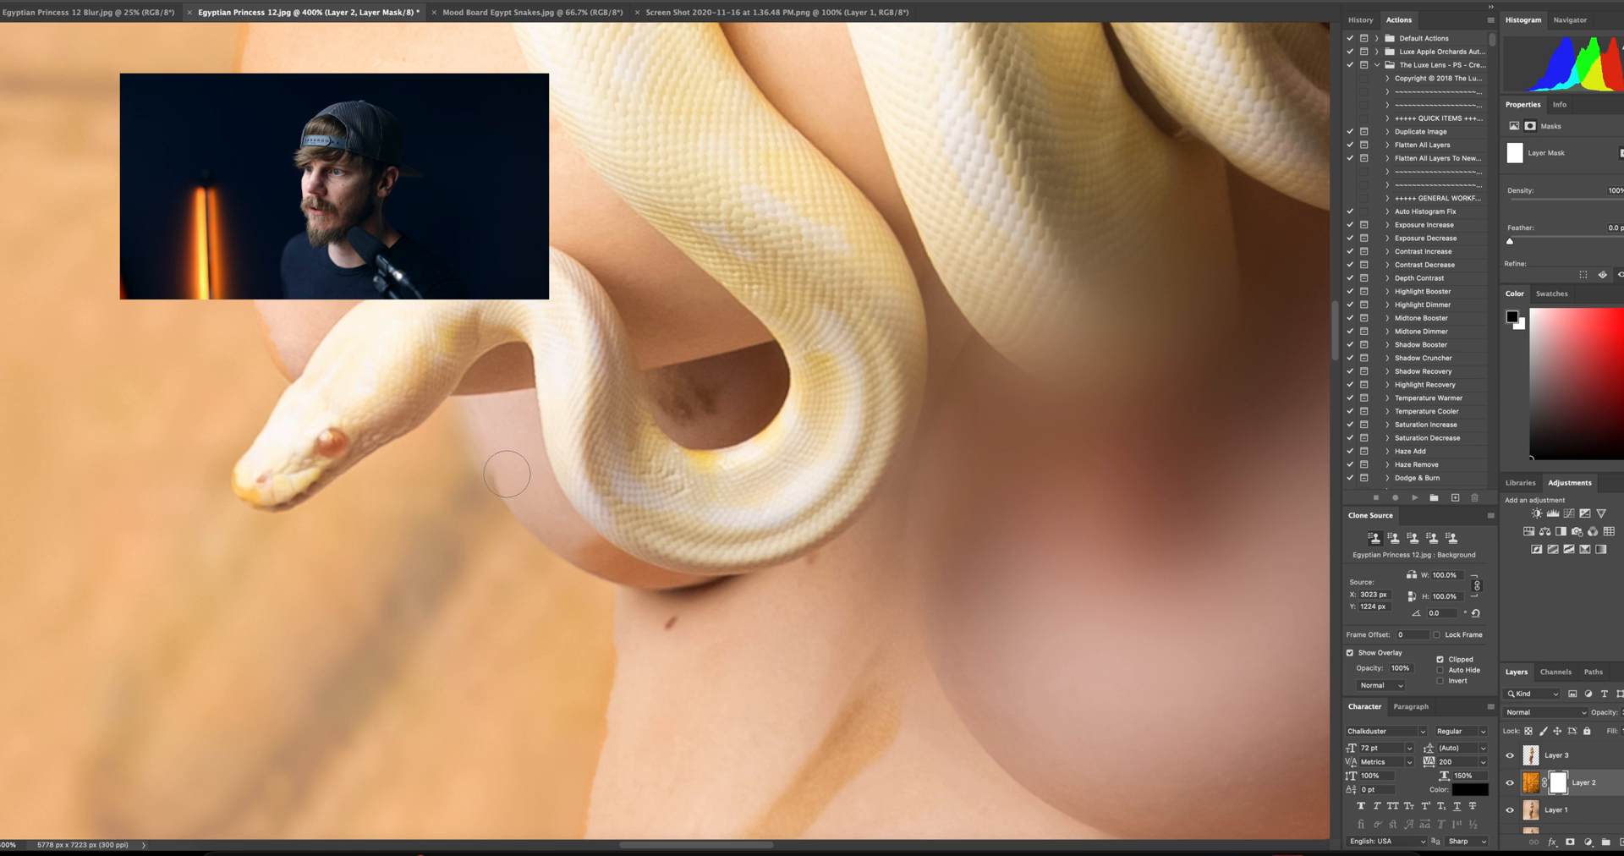
mouse_move(646, 663)
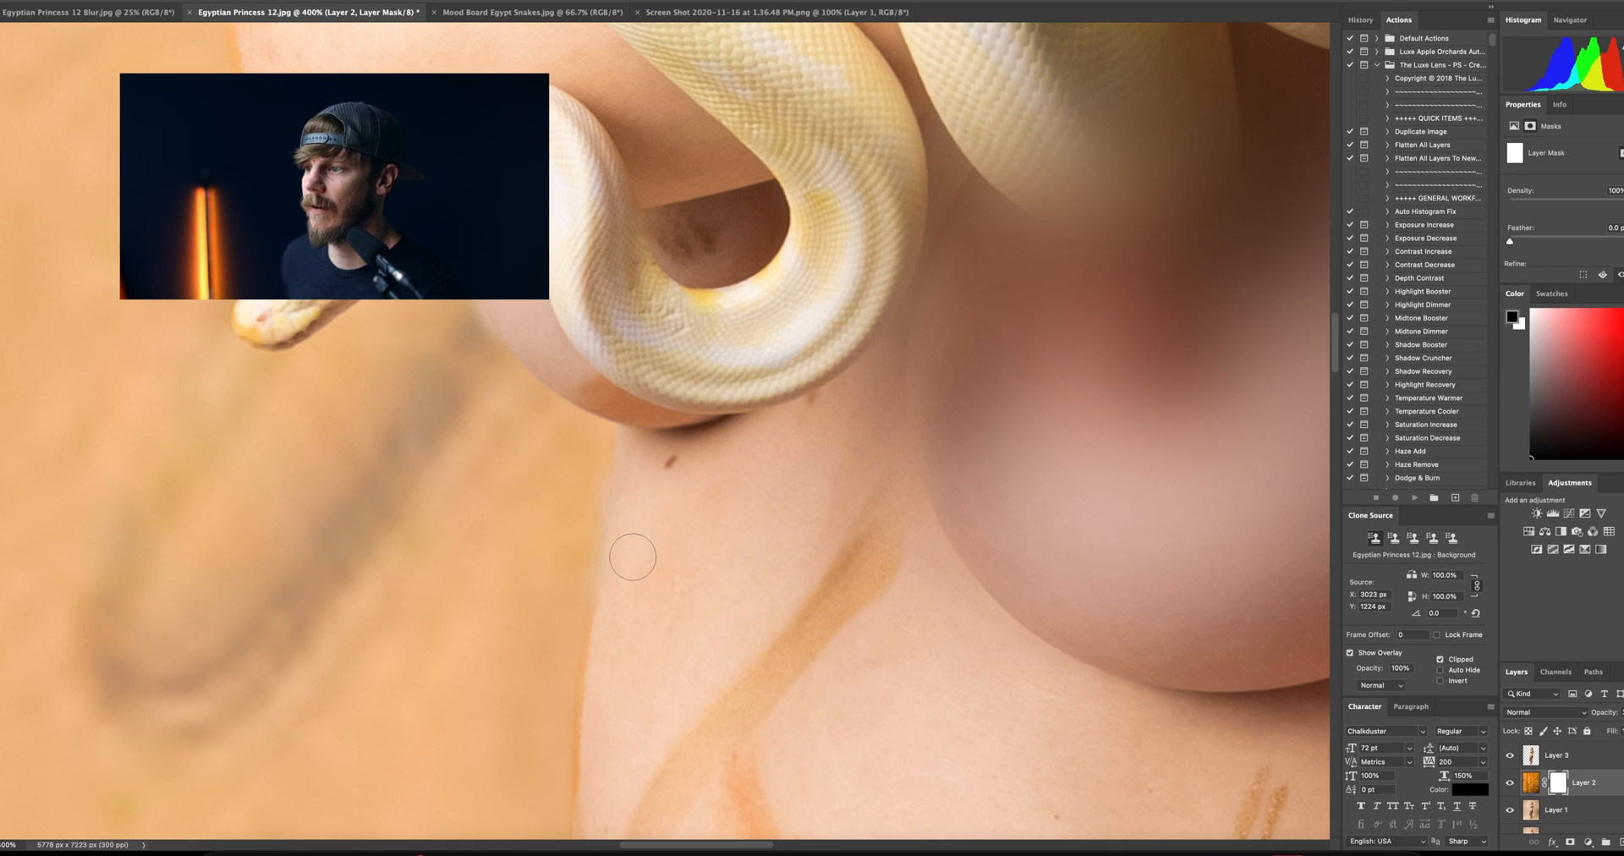
scroll("down", 3)
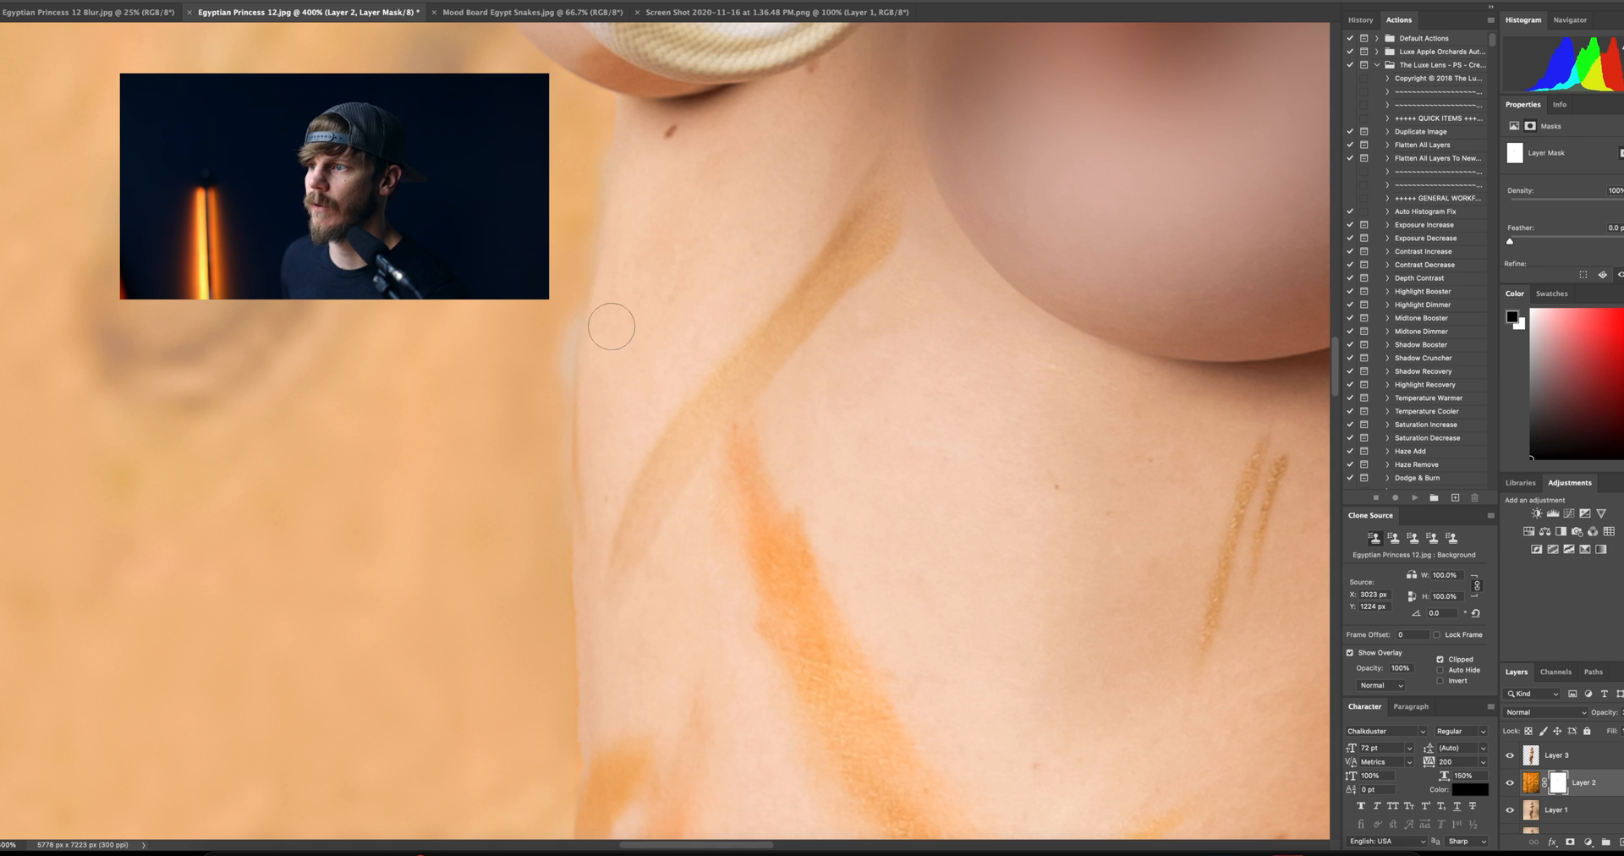
mouse_move(626, 300)
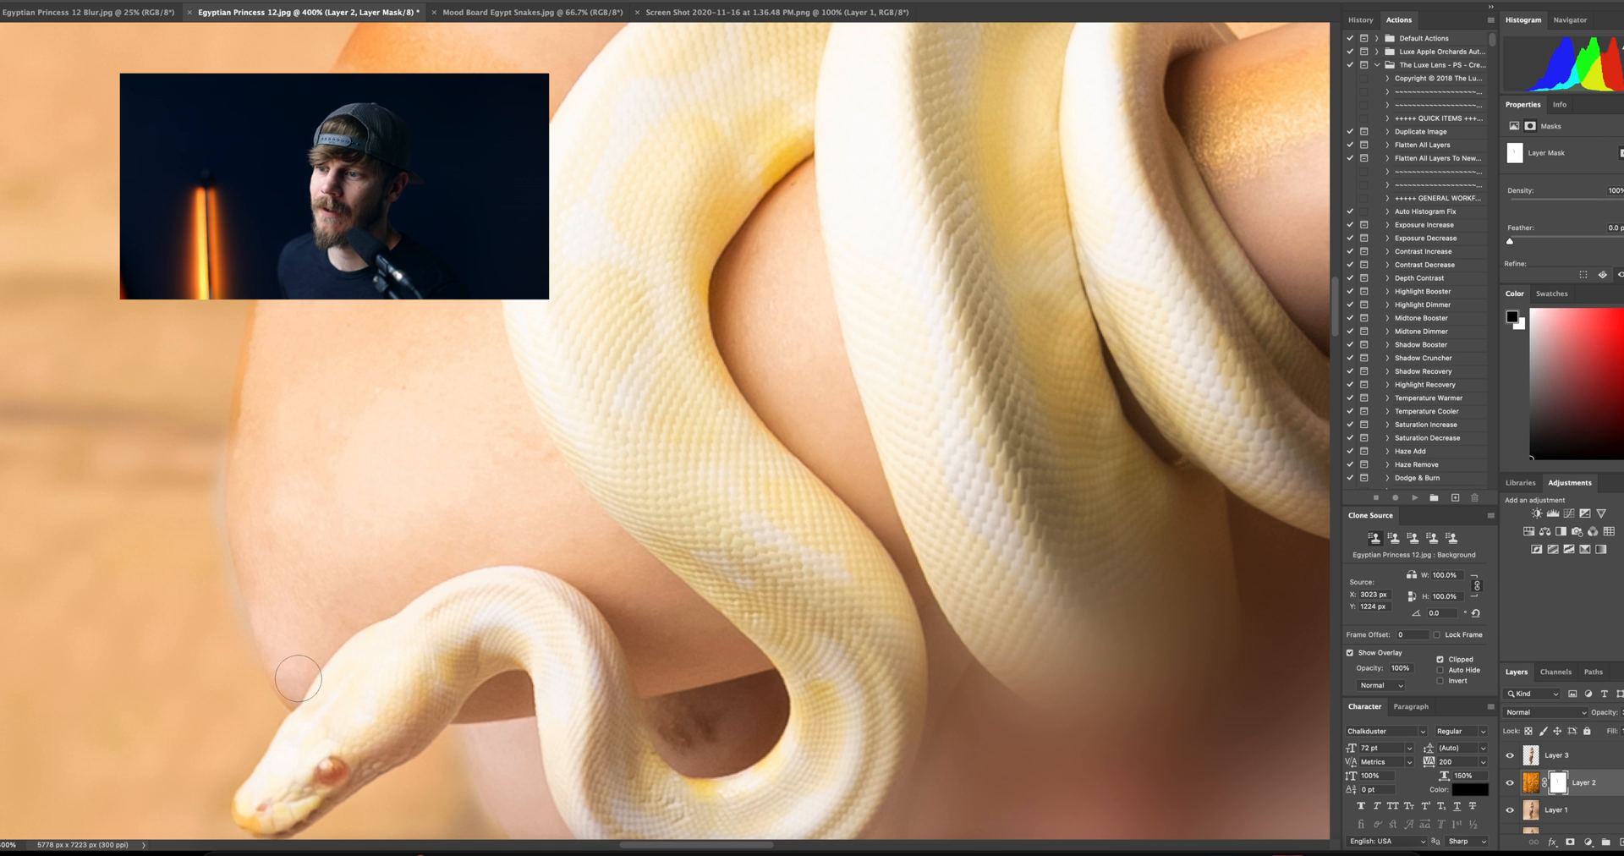
mouse_move(281, 316)
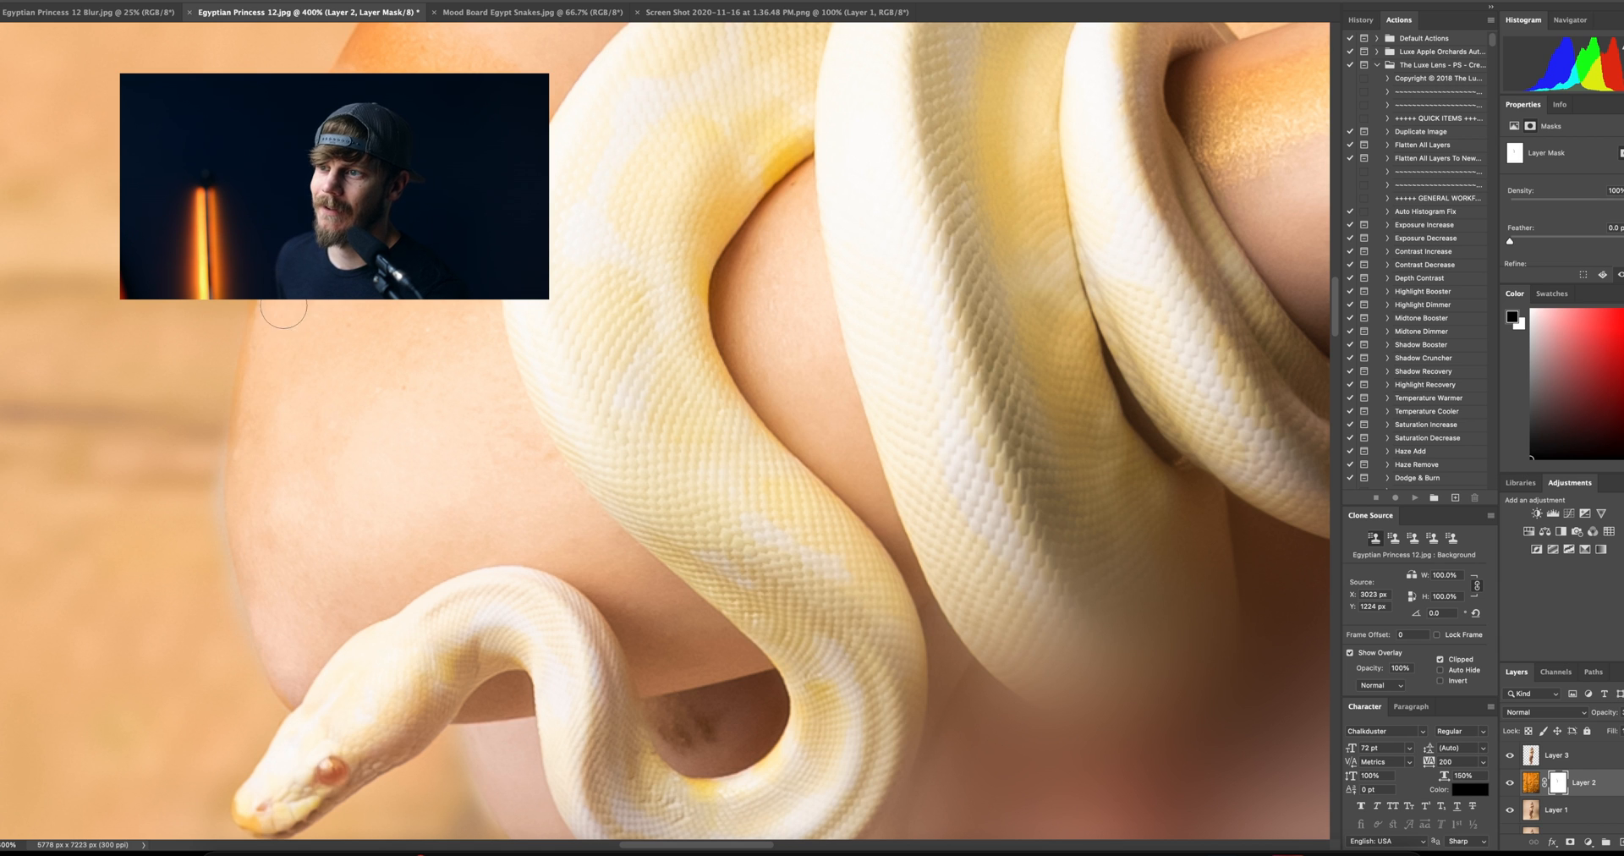
mouse_move(172, 488)
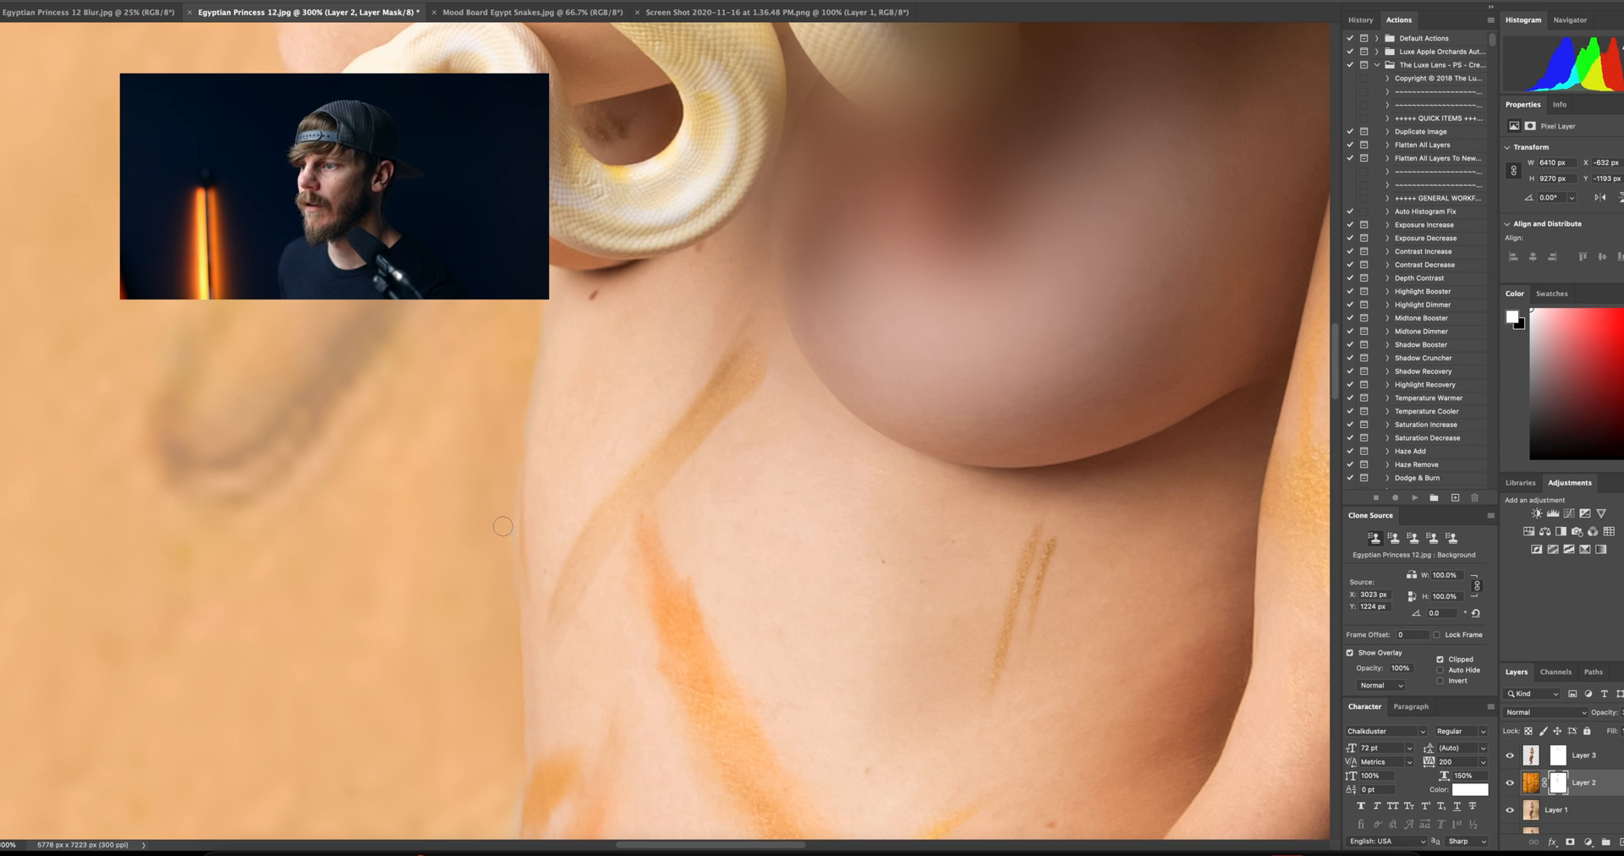
mouse_move(528, 308)
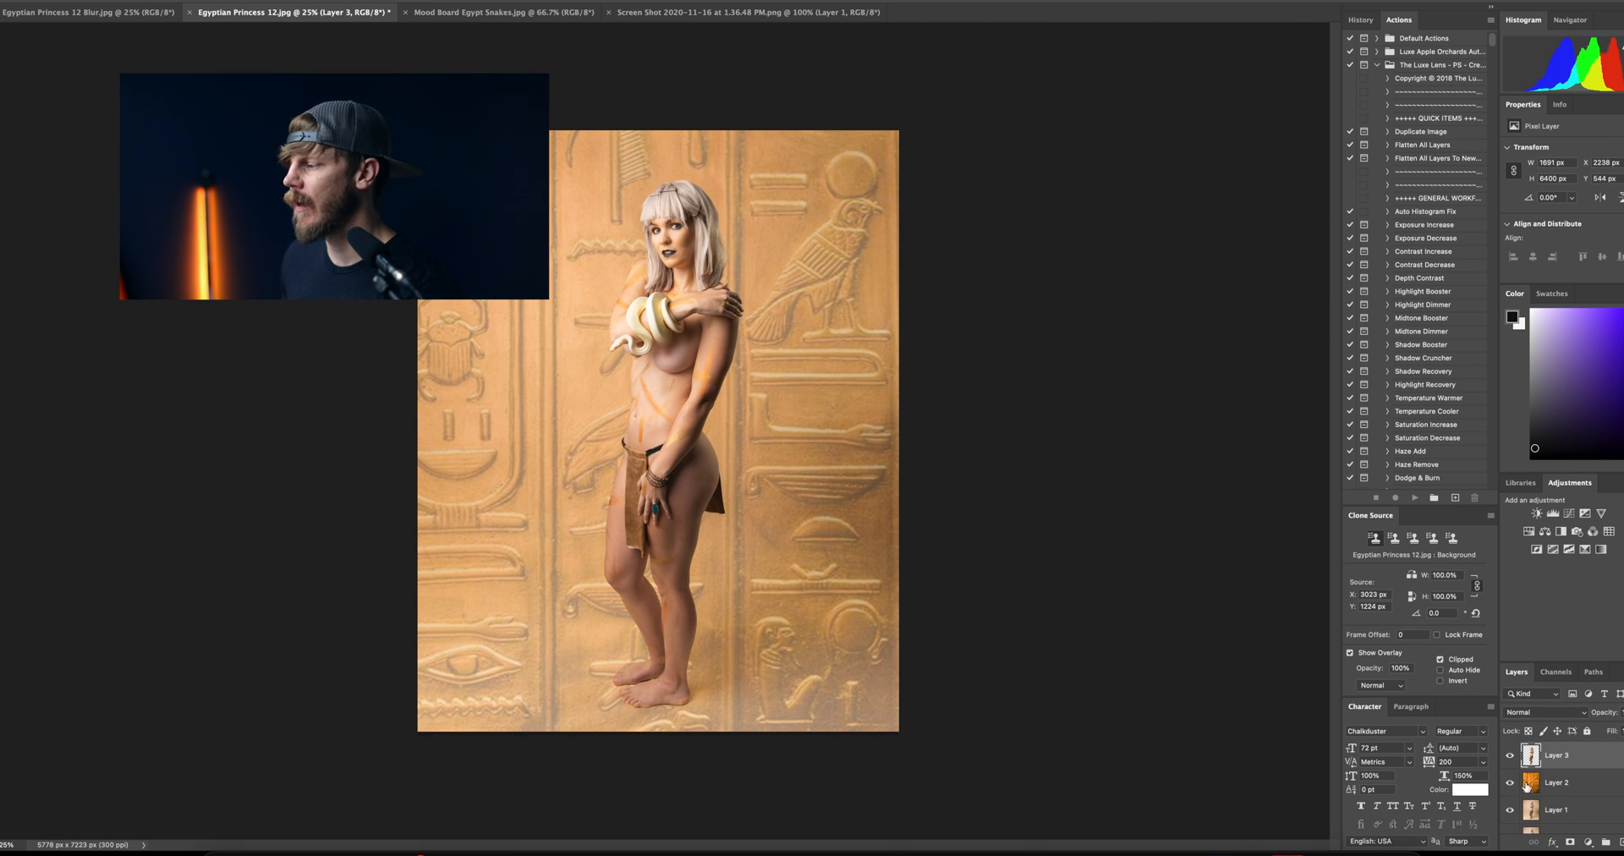
Bring the princess layer into the Camera Raw filter for colour adjustment
left_click(1553, 785)
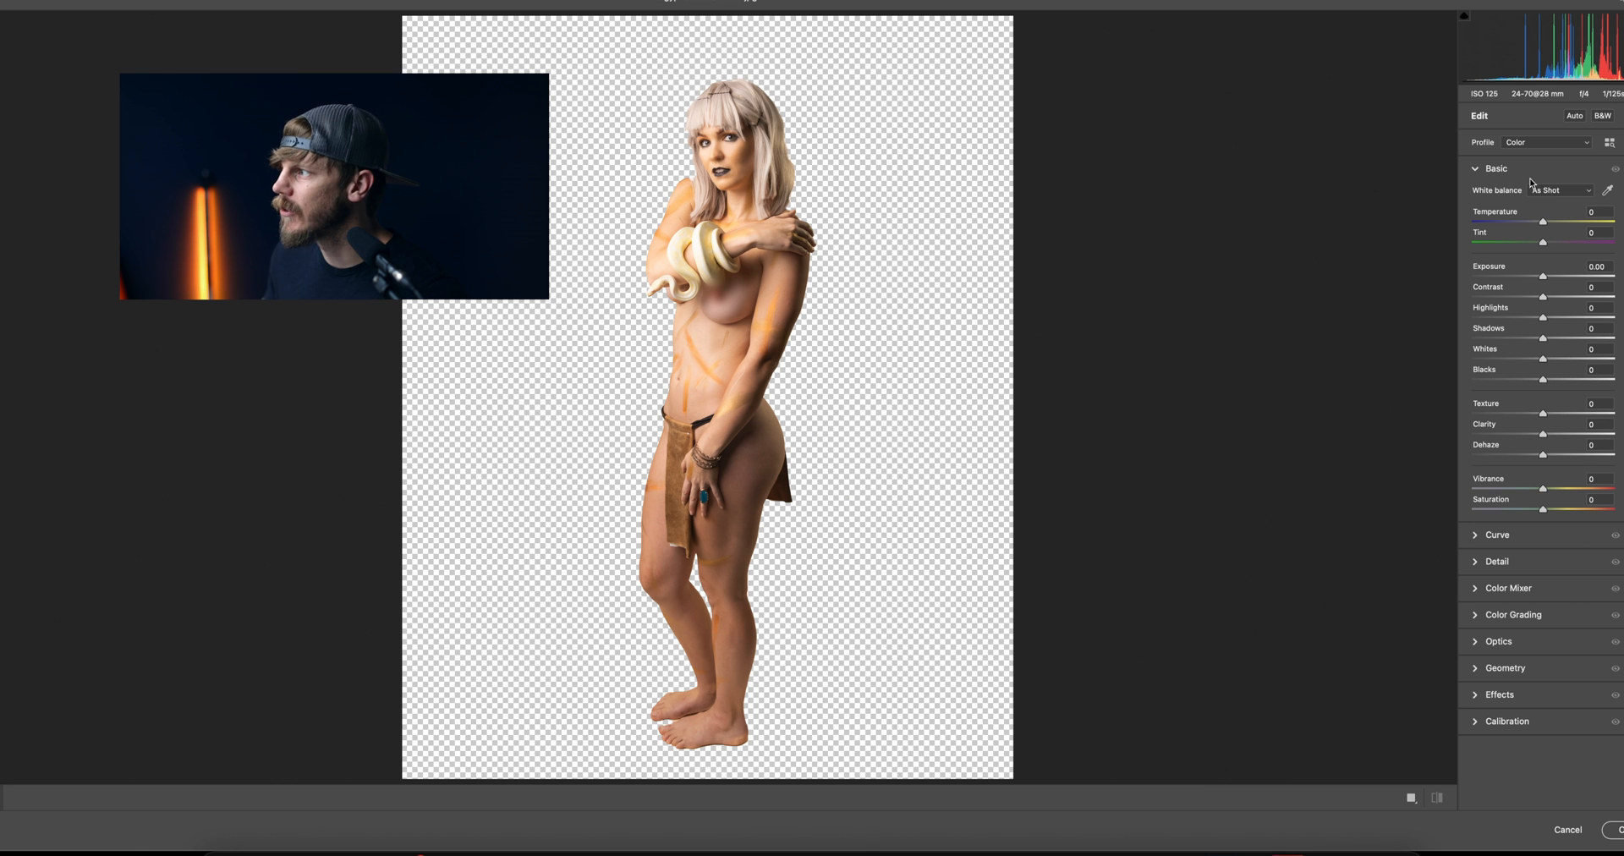
Raise the princess layer's Temperature so her colours match the golden wall
left_click_drag(1543, 220, 1547, 220)
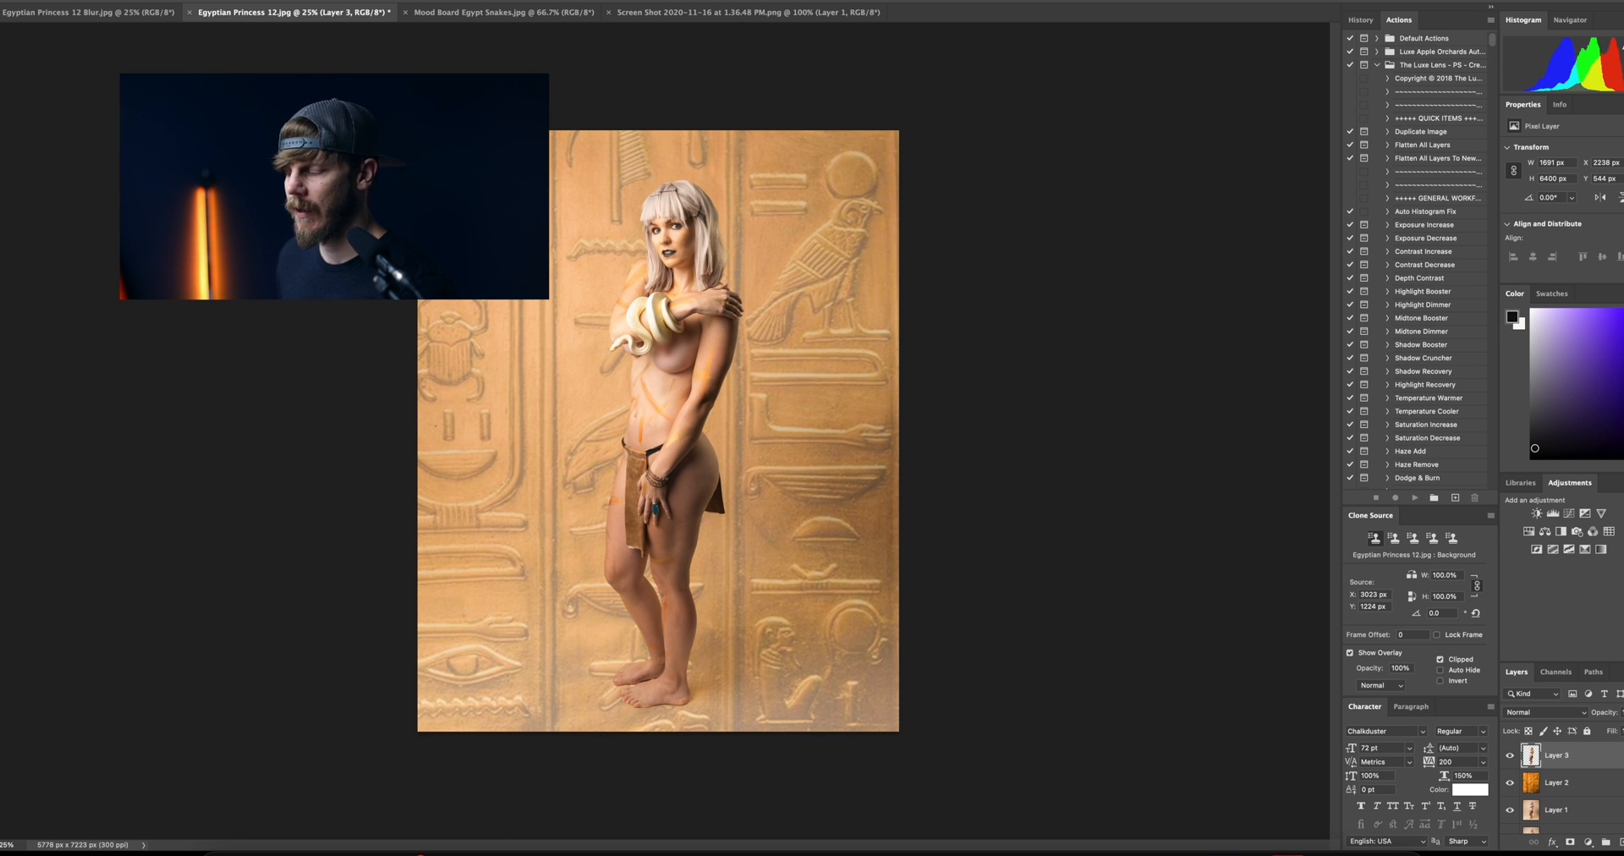
Select Layer 2 and bring up the transform options to choose Warp
left_click(1548, 783)
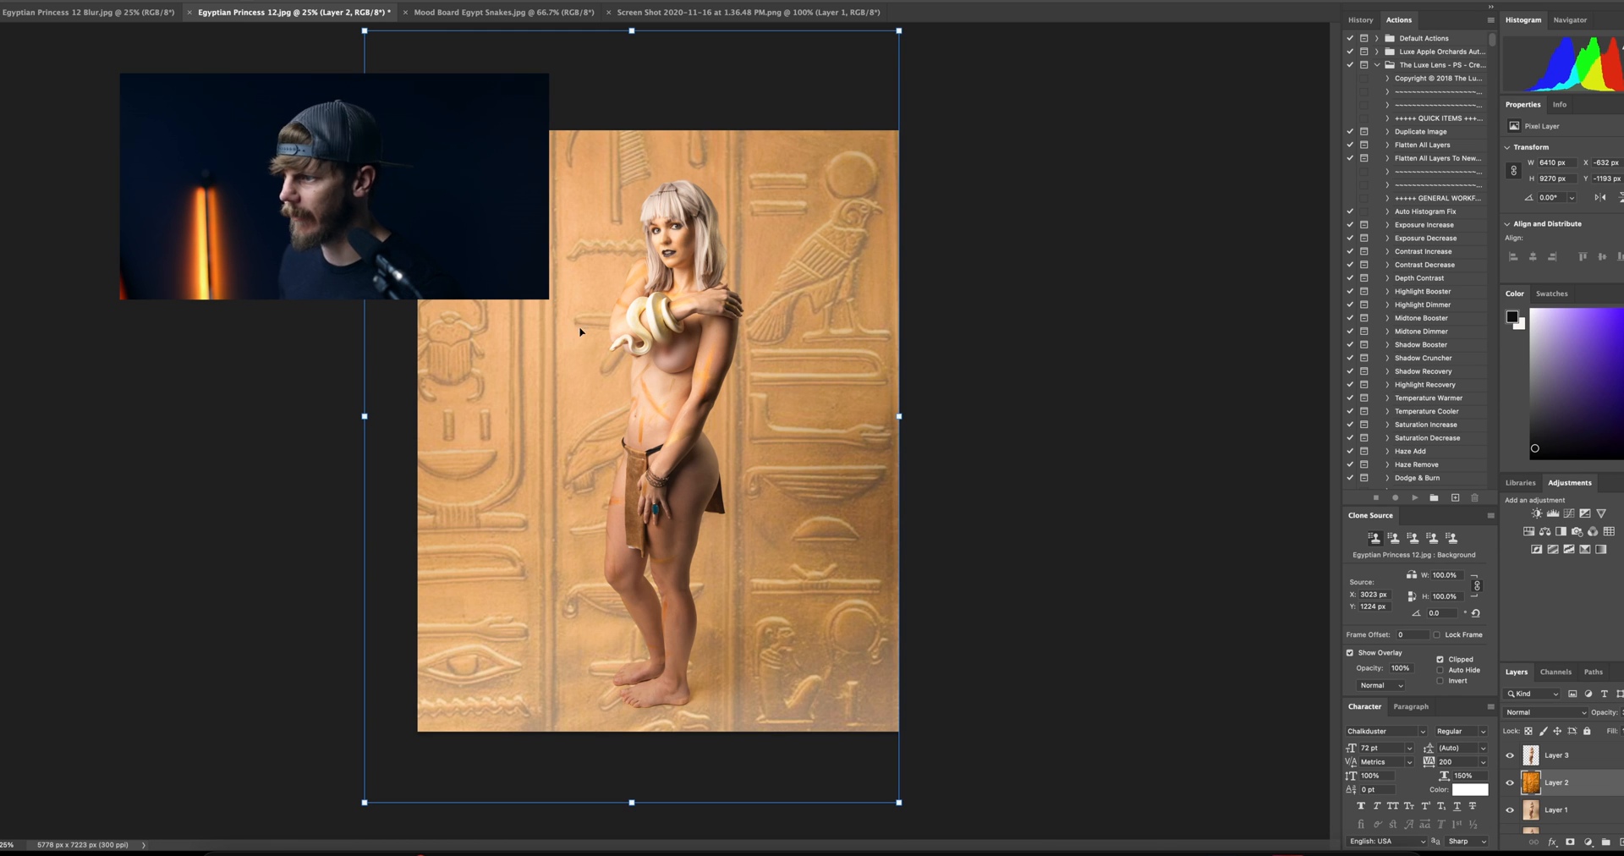
right_click(580, 331)
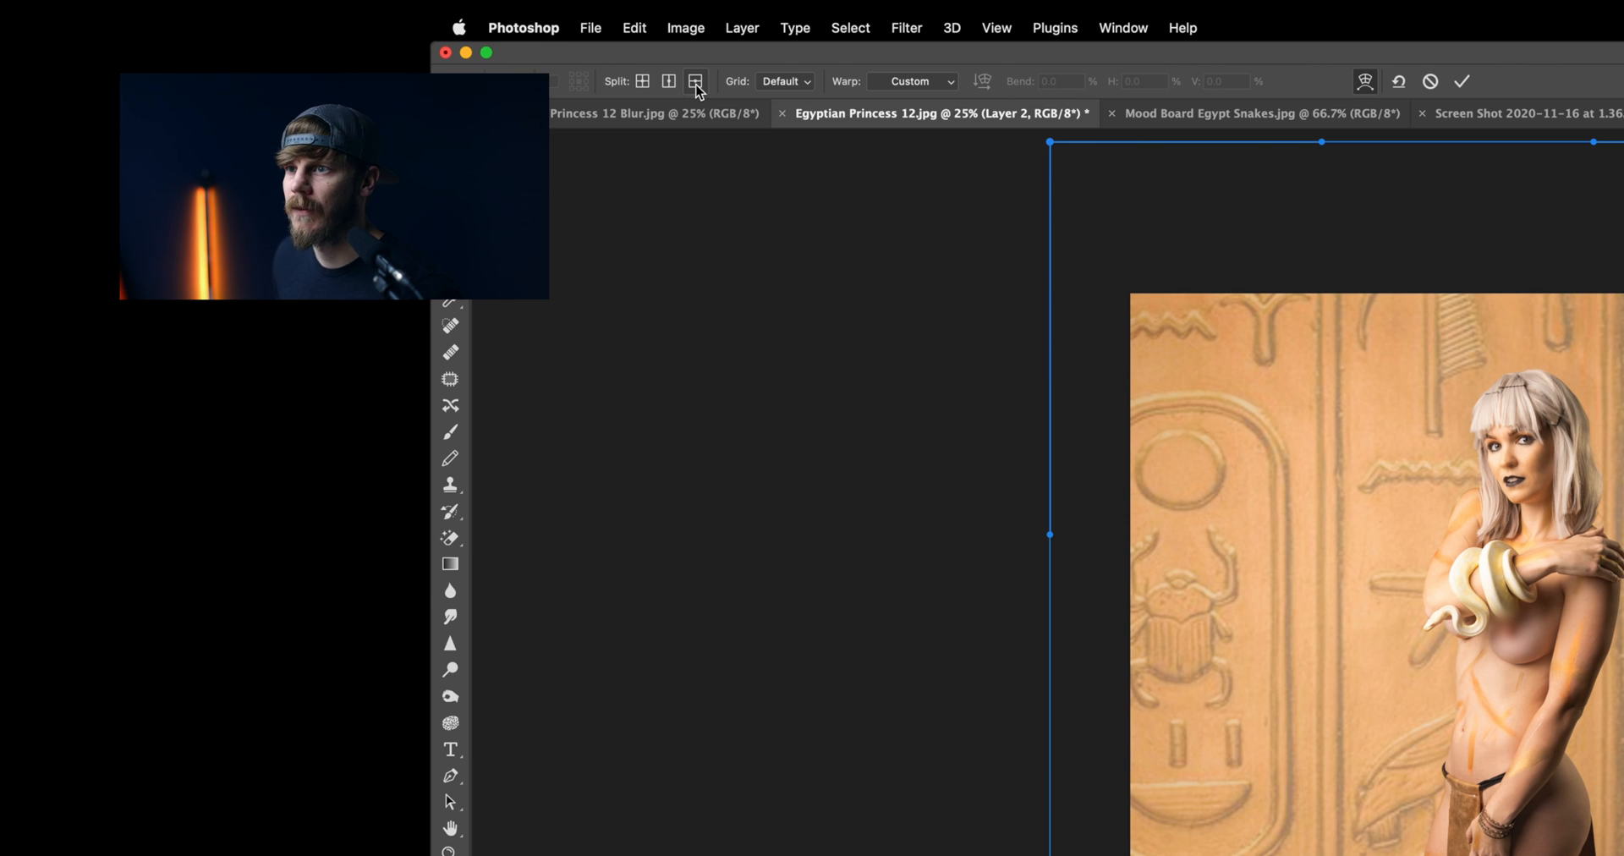
Split the warp grid horizontally to bend the wall into a floor, then hide Layer 2 to compare
left_click(694, 81)
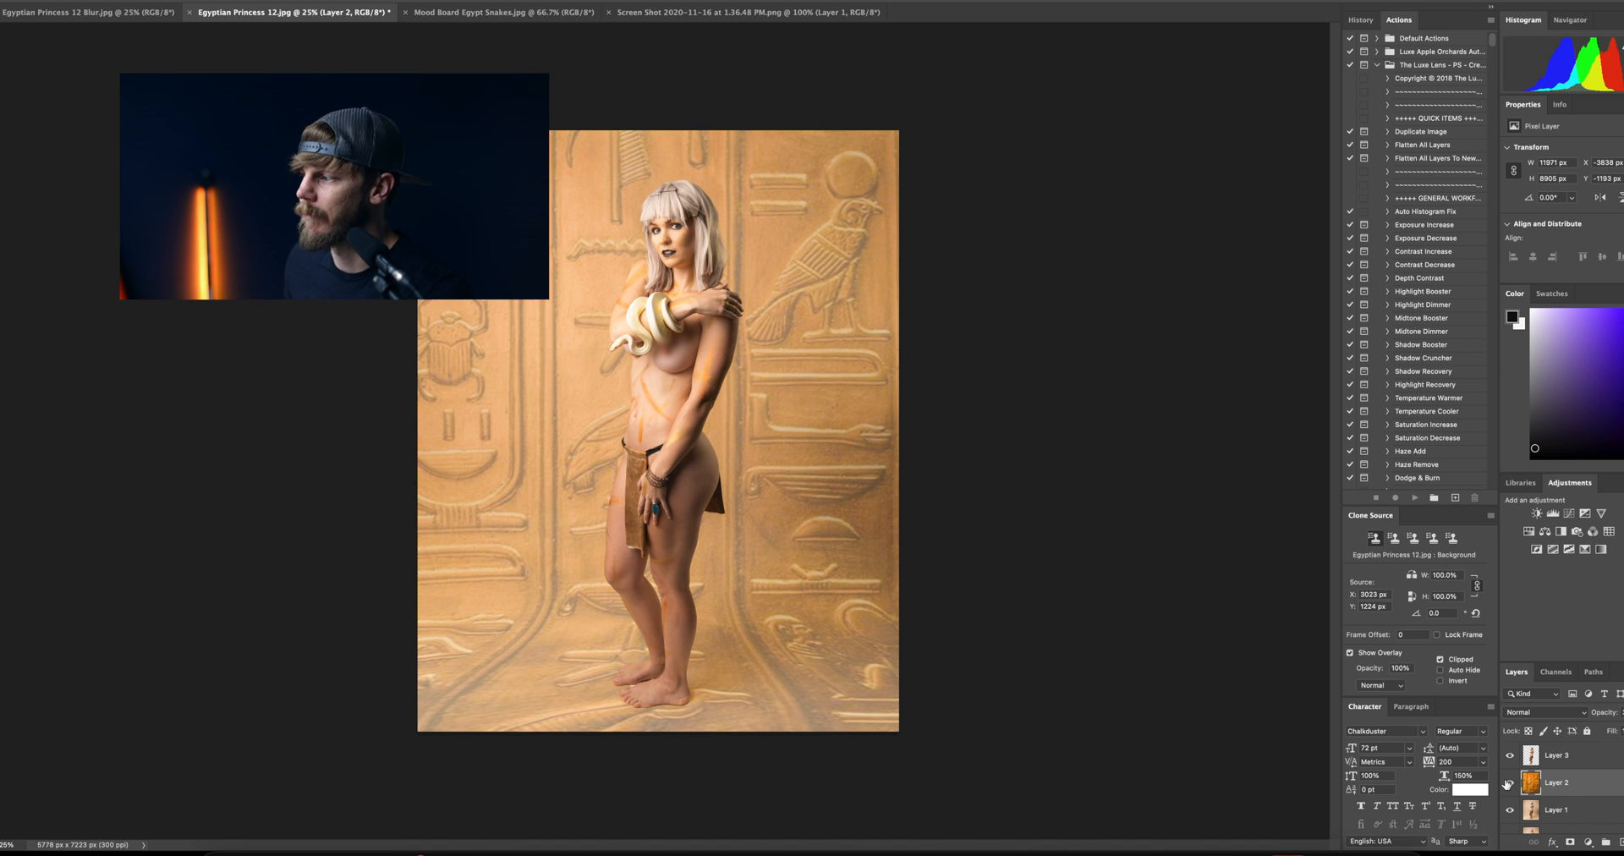
left_click(1509, 783)
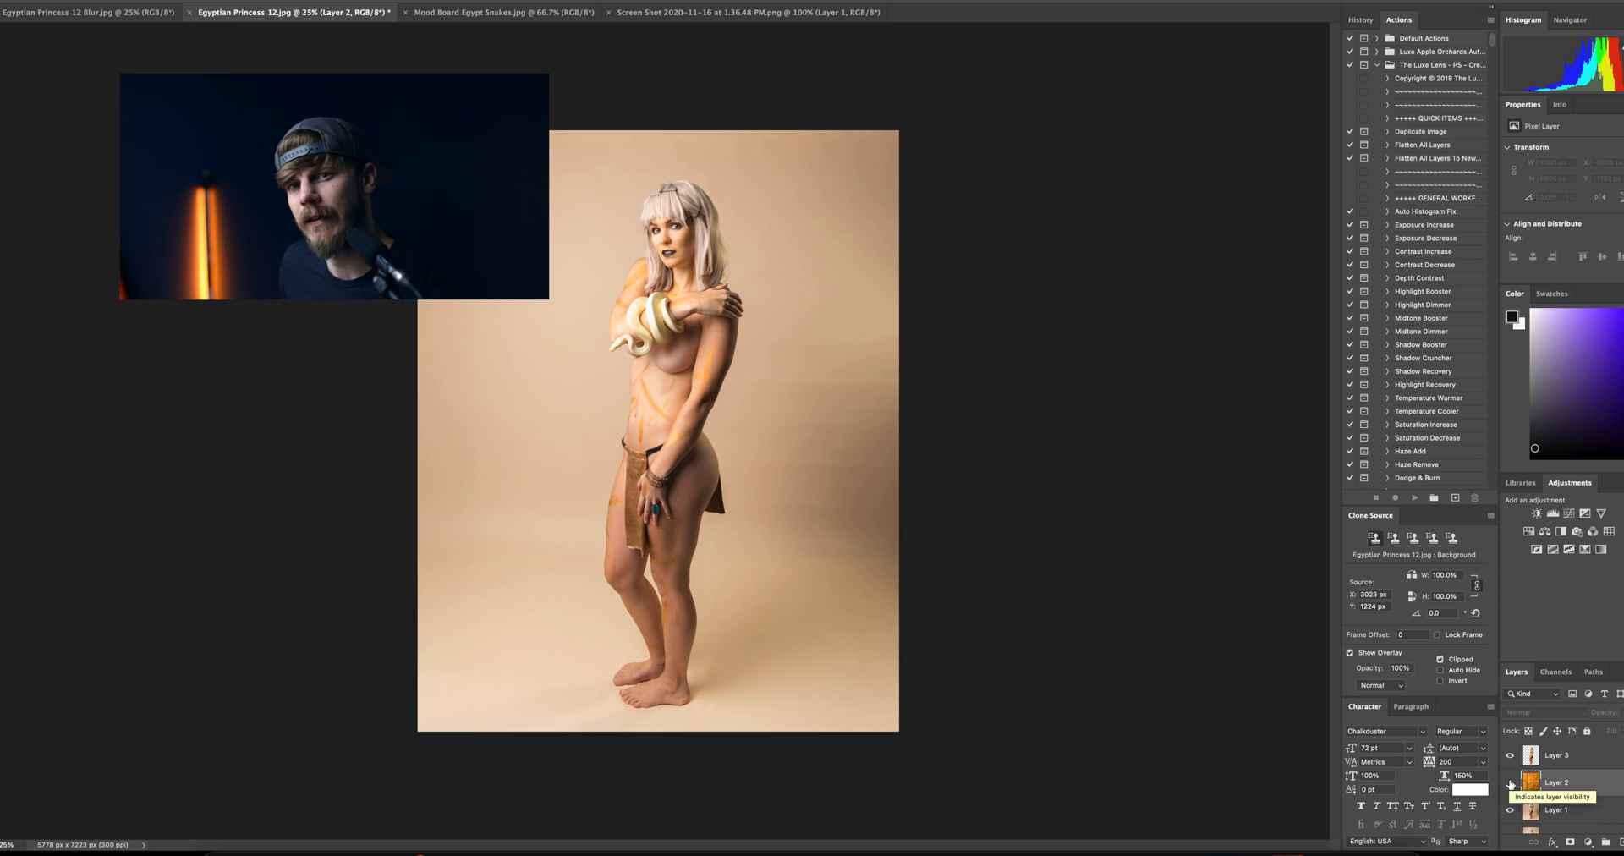